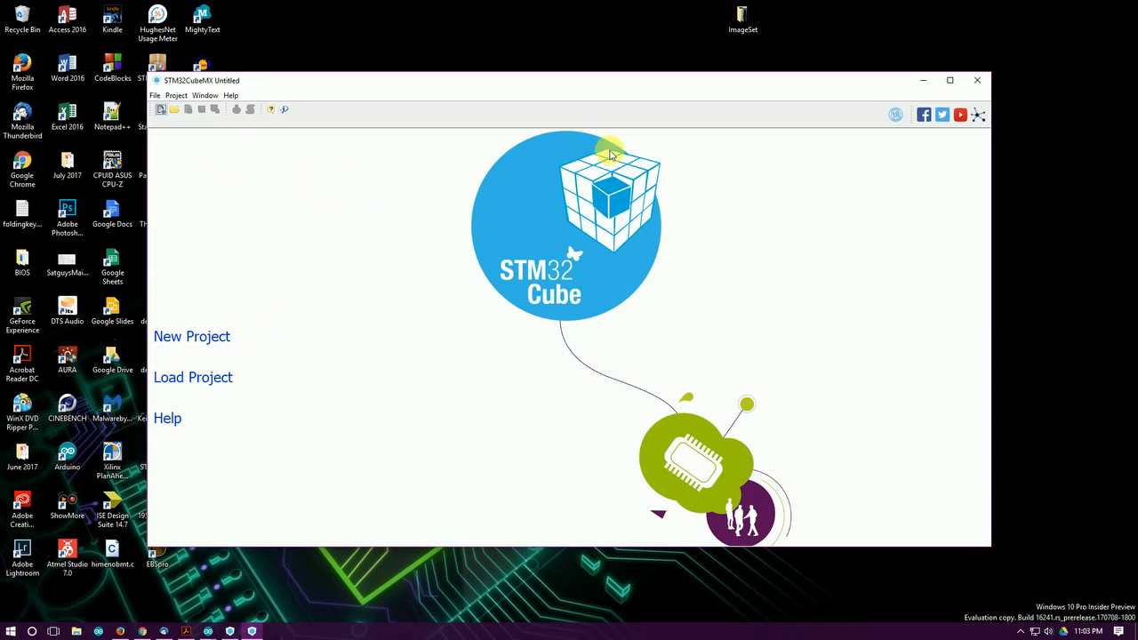
mouse_move(313, 274)
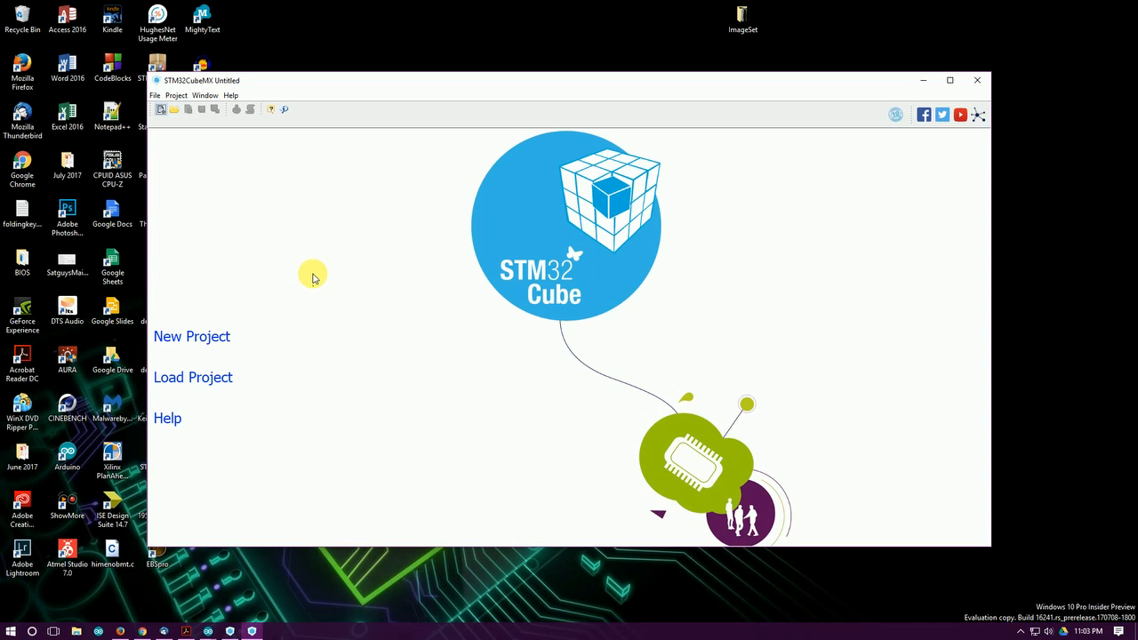
Open and dismiss the project-loading dialog, then browse the built-in Basics example sketches
left_click(193, 378)
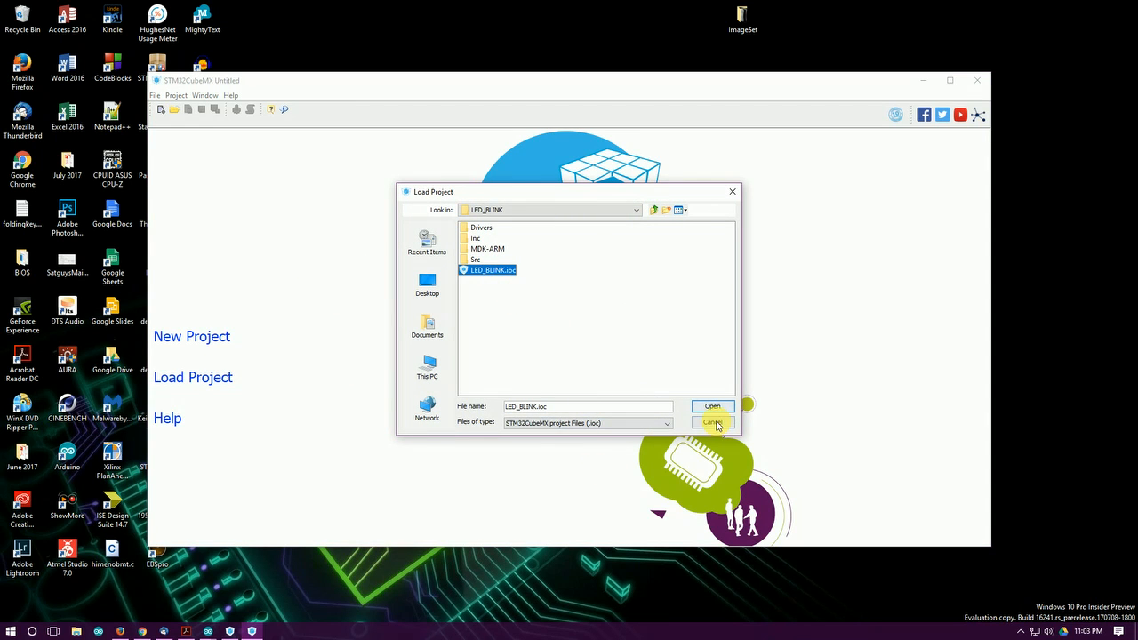
left_click(711, 422)
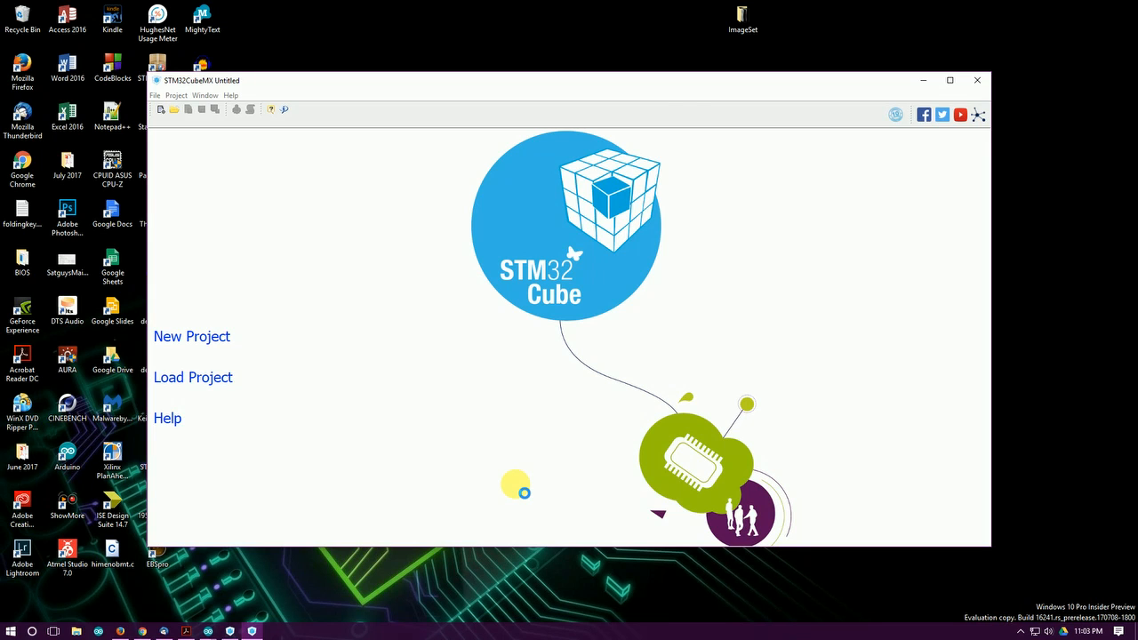
left_click(193, 377)
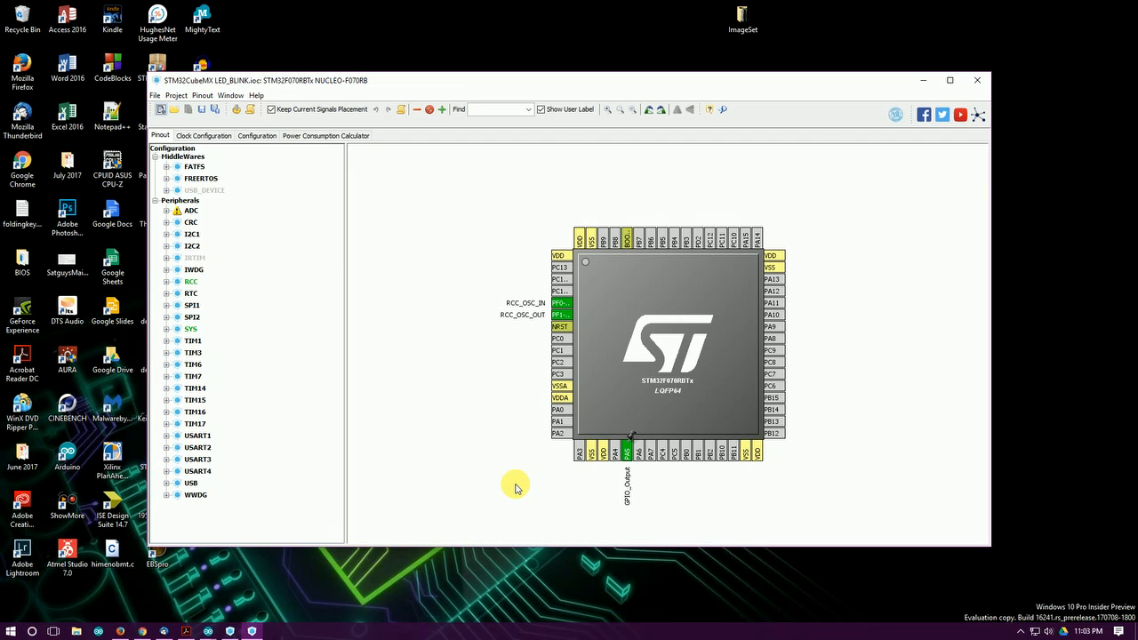
mouse_move(466, 343)
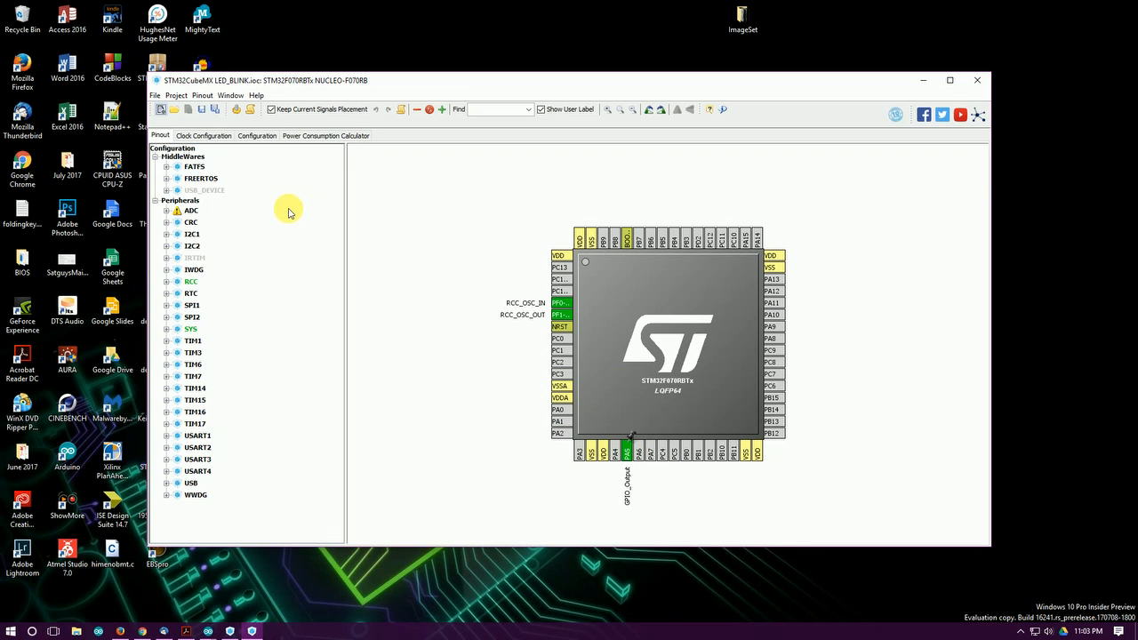
mouse_move(287, 216)
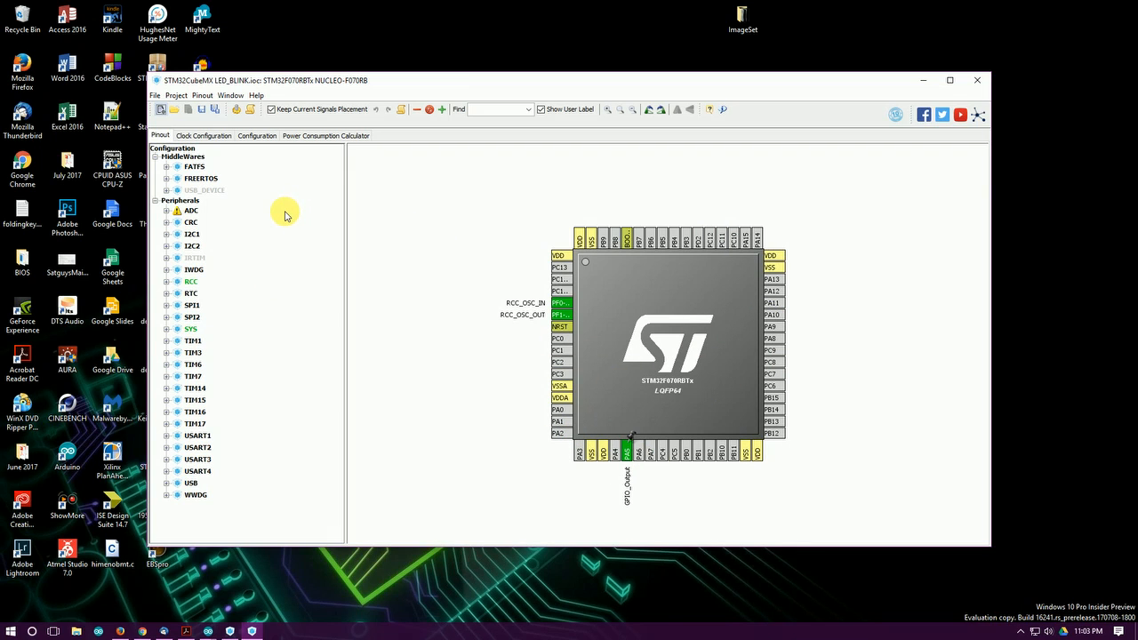
mouse_move(301, 186)
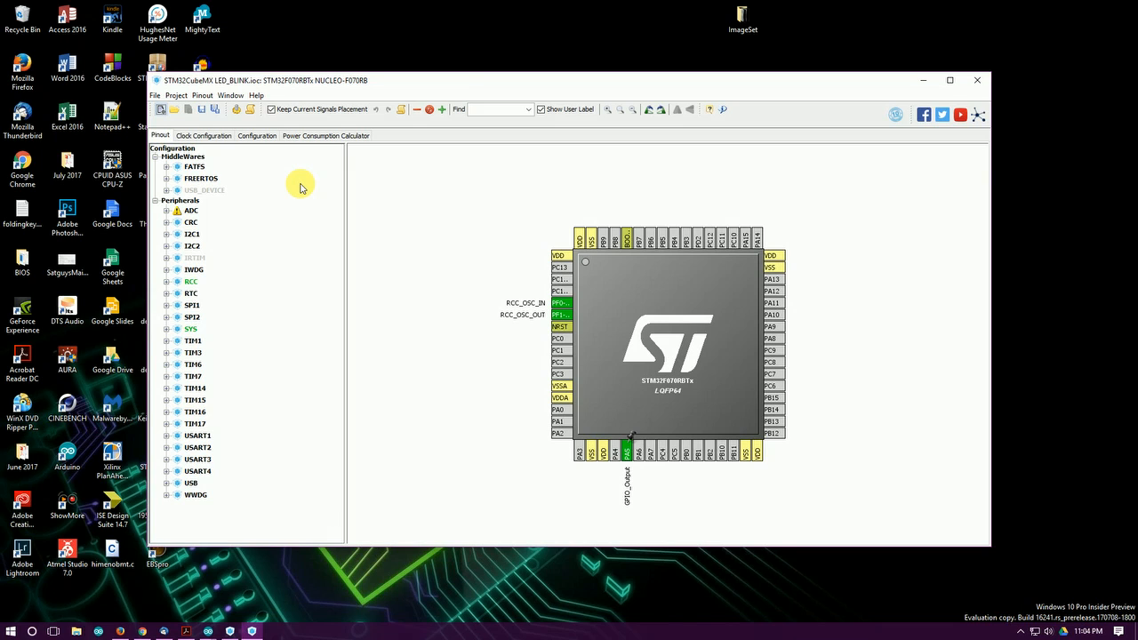
mouse_move(304, 177)
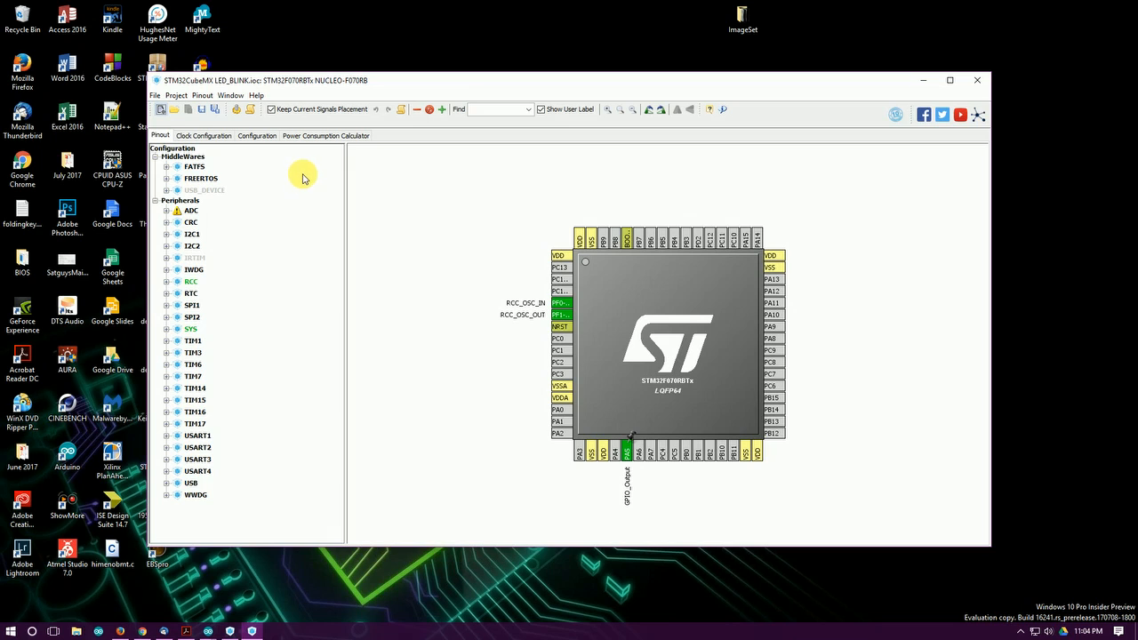
mouse_move(402, 217)
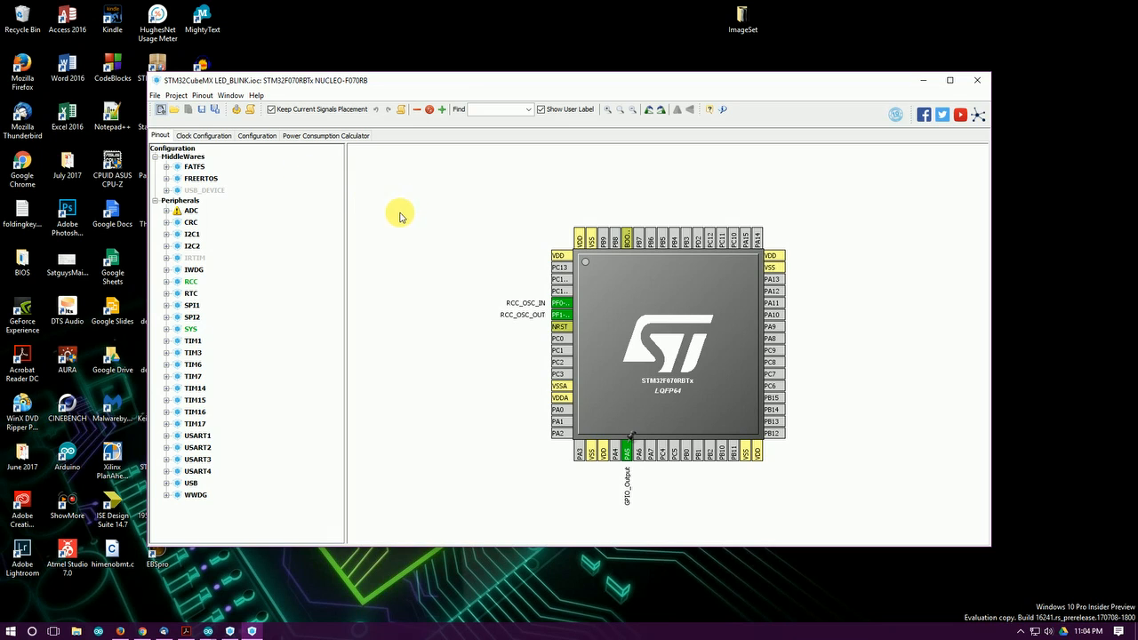
mouse_move(414, 232)
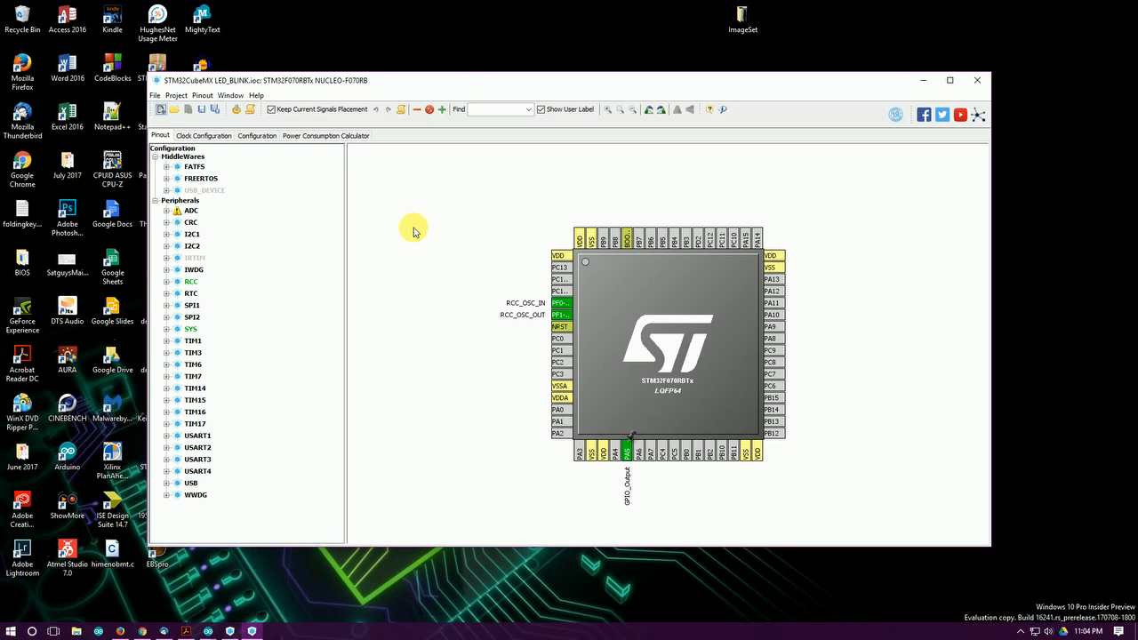
mouse_move(292, 207)
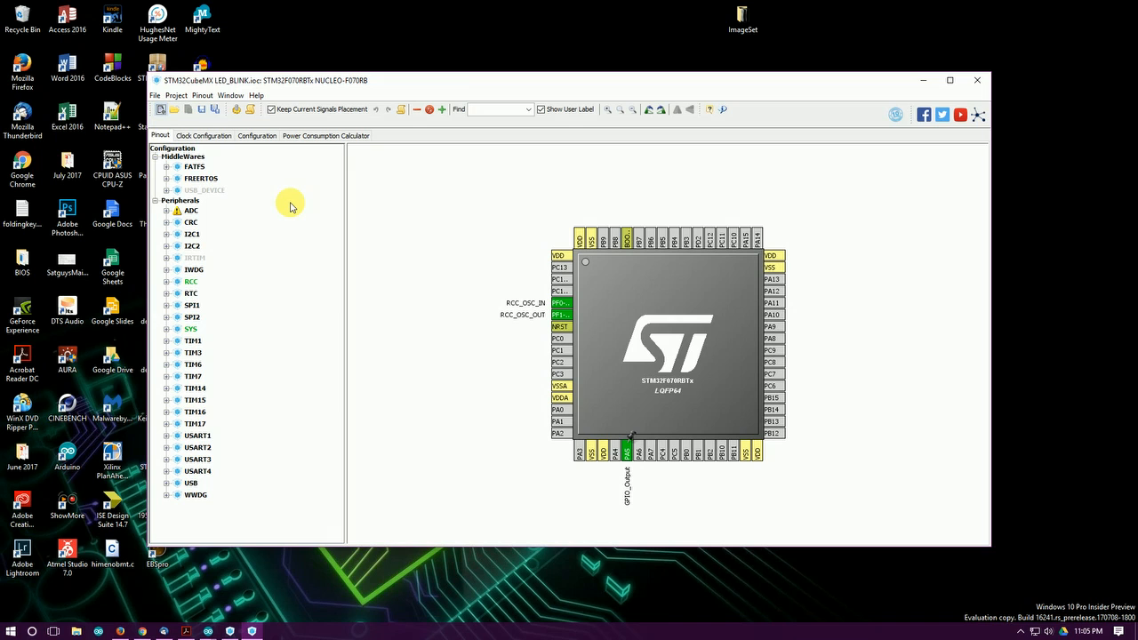
mouse_move(220, 625)
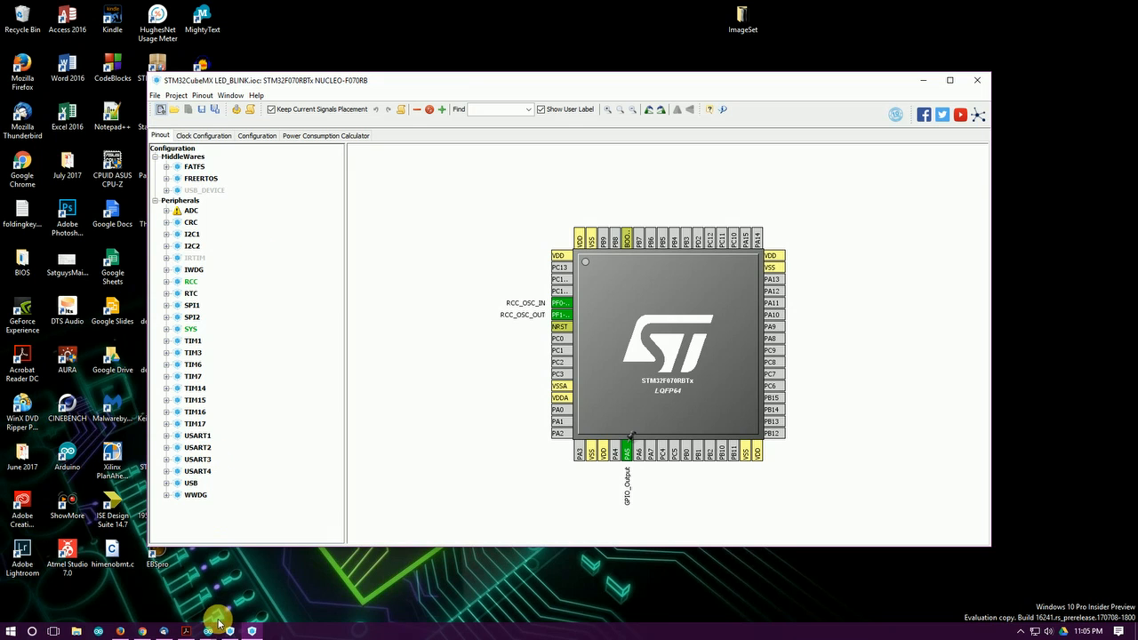
mouse_move(220, 623)
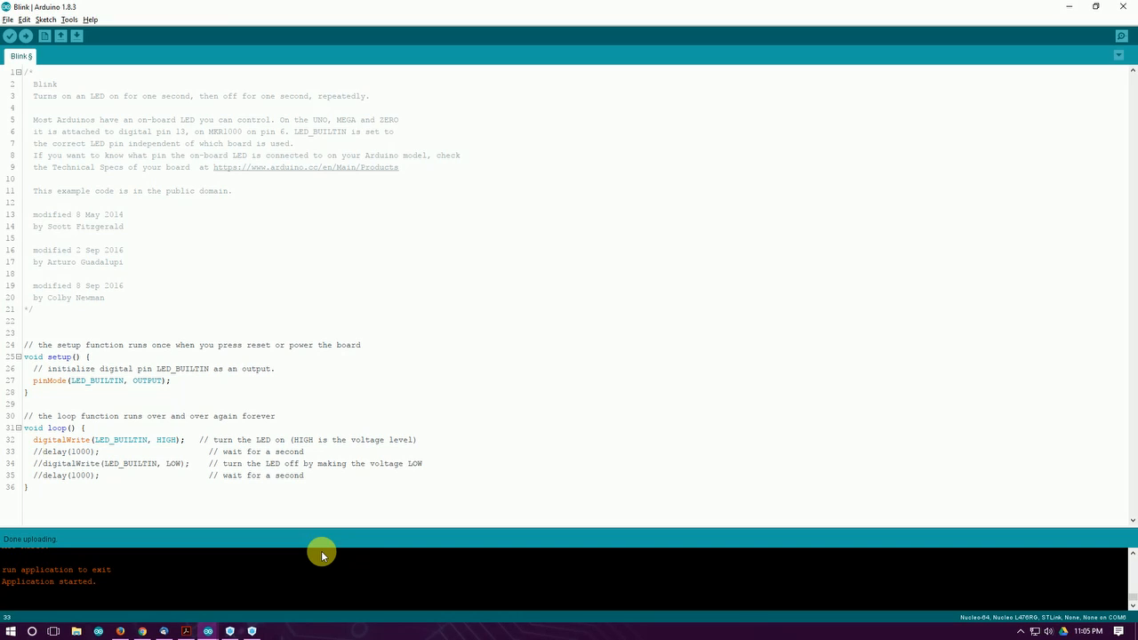
mouse_move(266, 375)
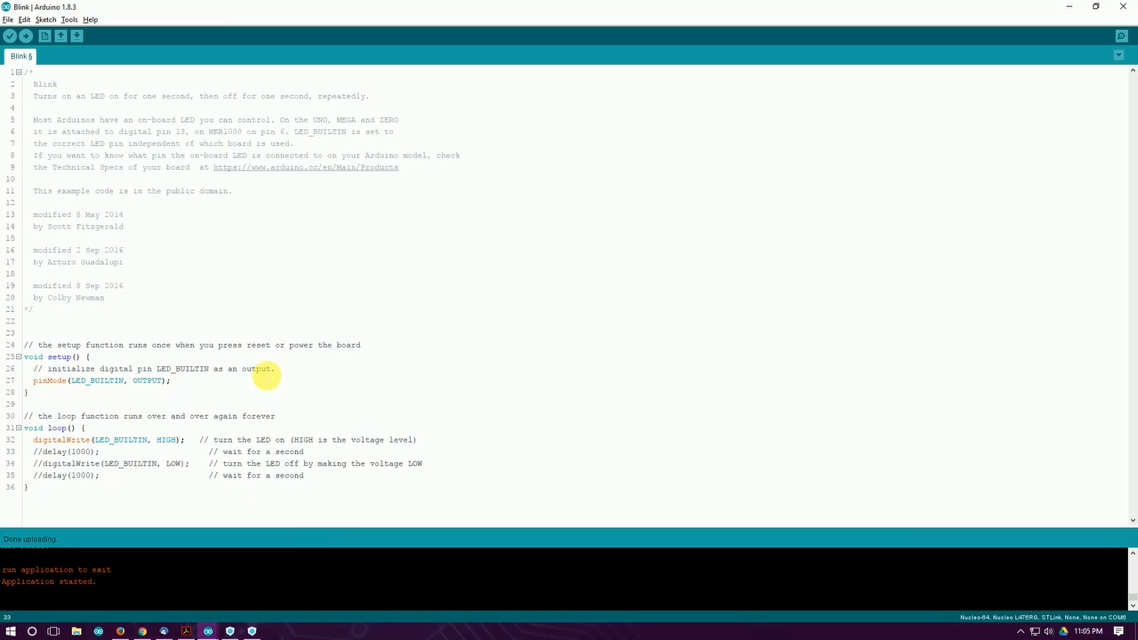
mouse_move(97, 58)
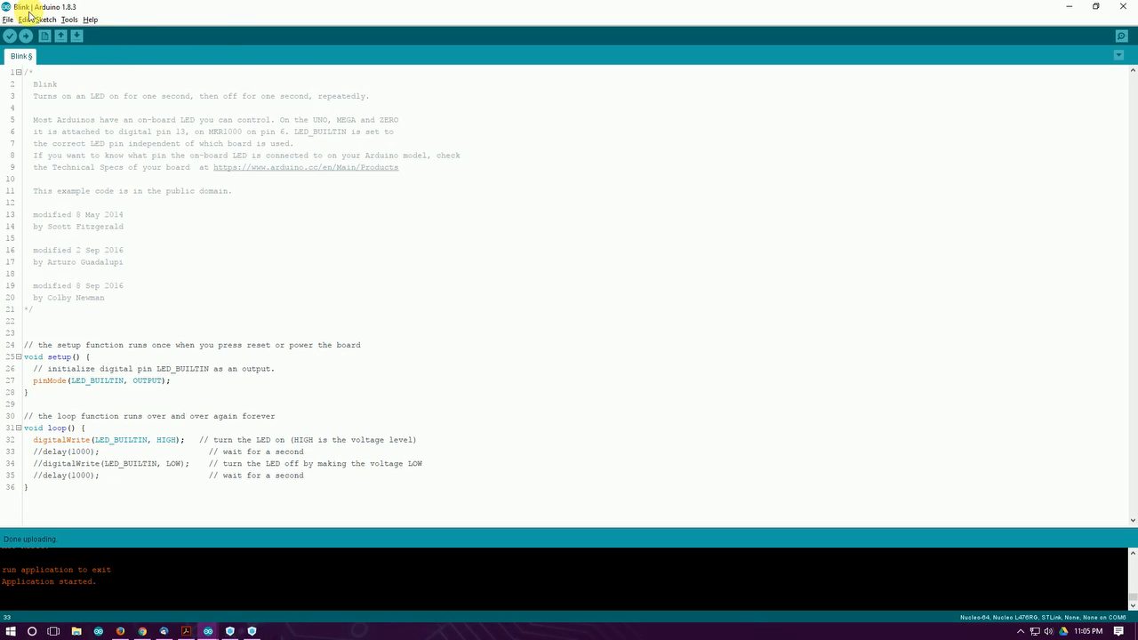
mouse_move(225, 358)
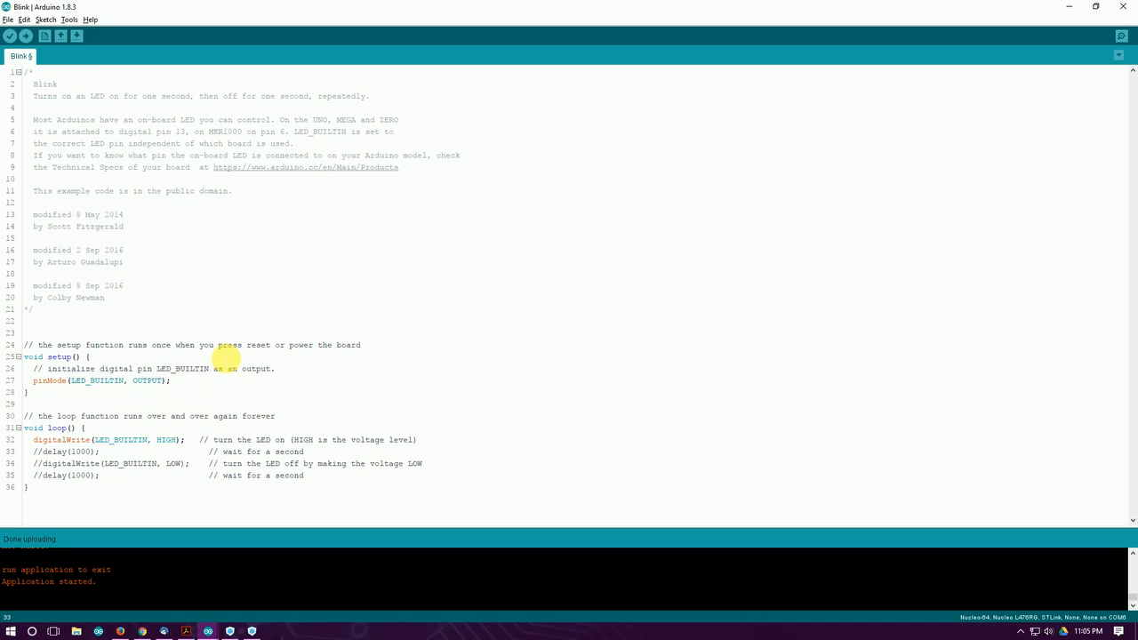
left_click(10, 20)
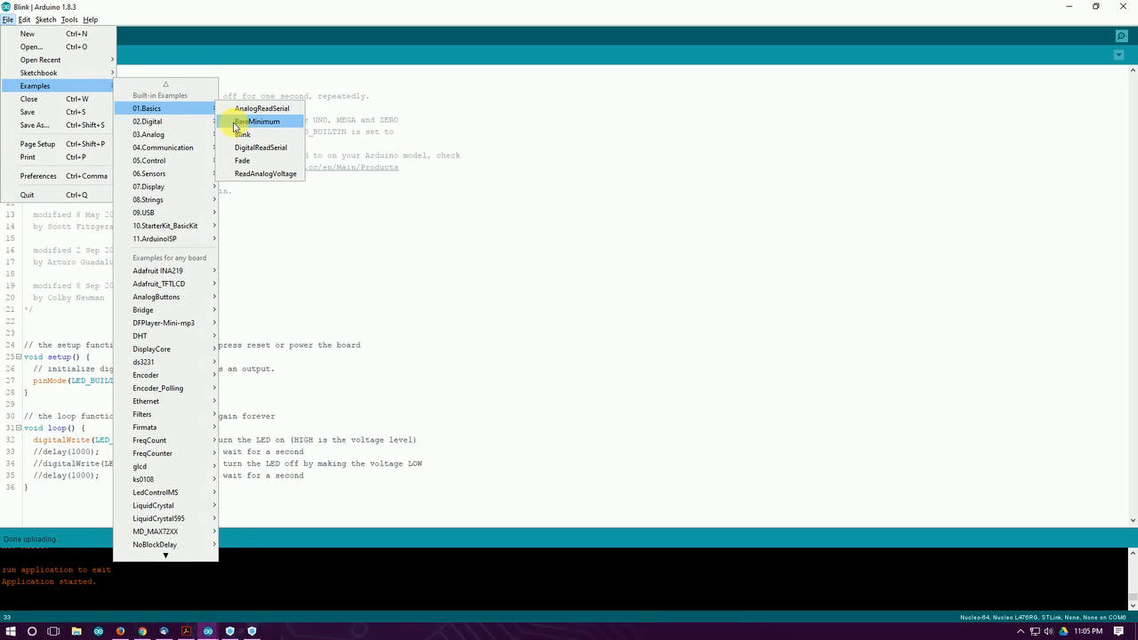
mouse_move(186, 121)
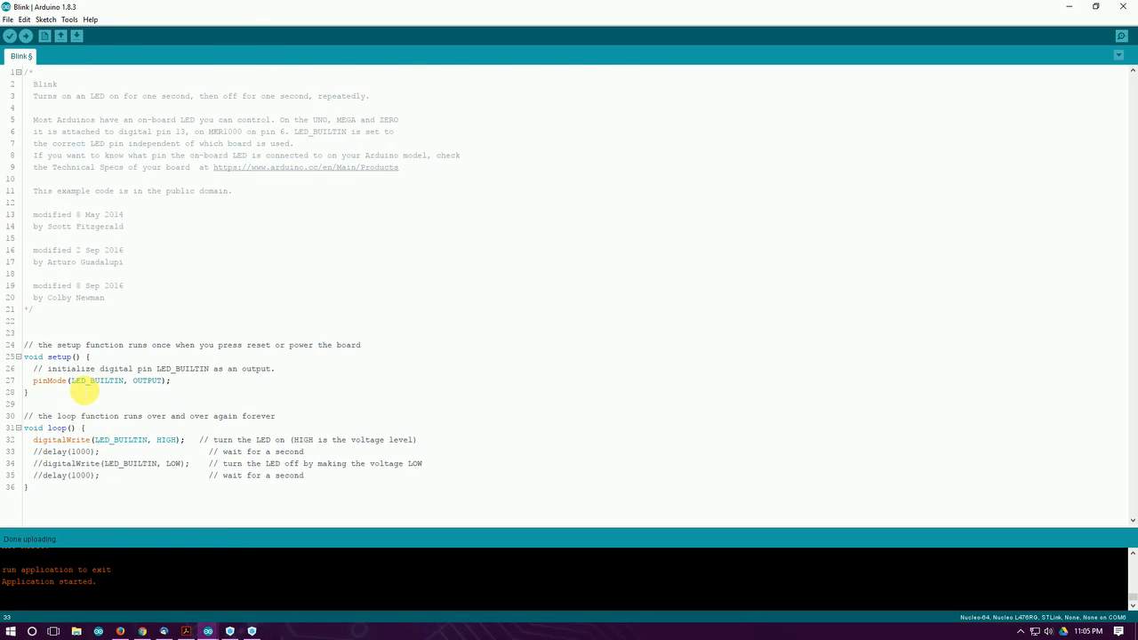
mouse_move(178, 385)
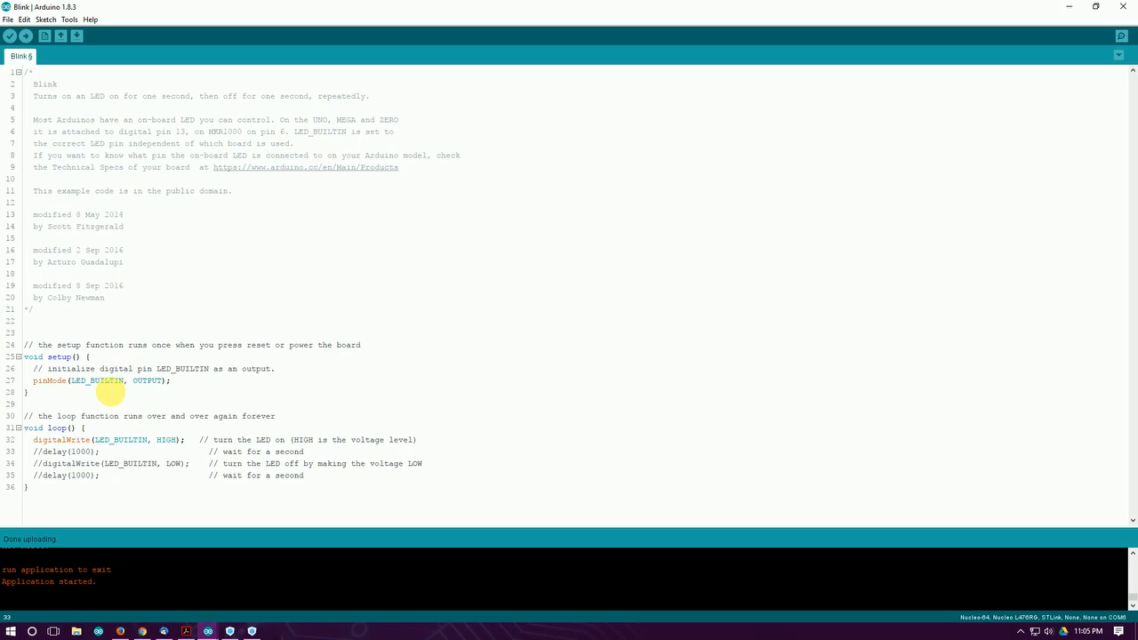
mouse_move(113, 356)
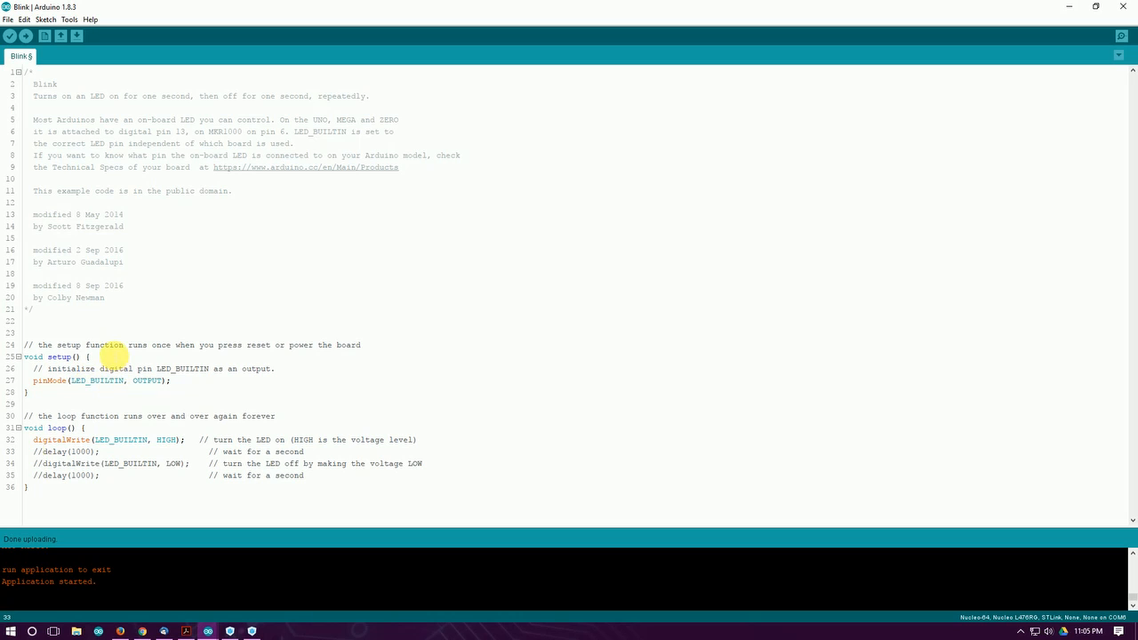
mouse_move(116, 463)
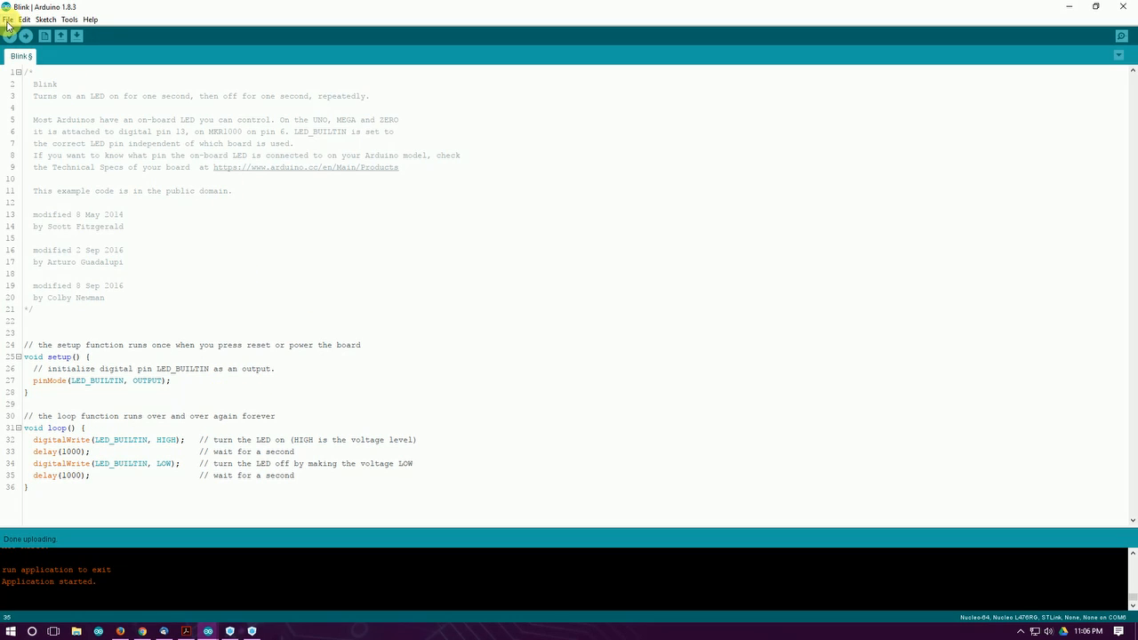
Review the STM32 and Digistump board package URLs, accept them, and save Preferences
left_click(9, 16)
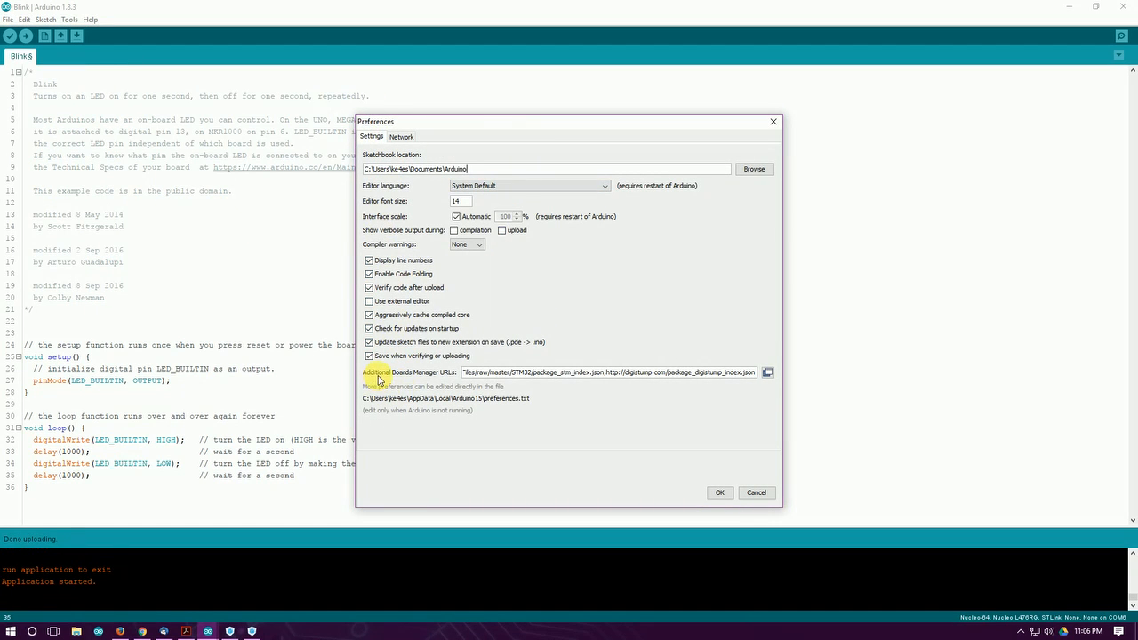
mouse_move(415, 376)
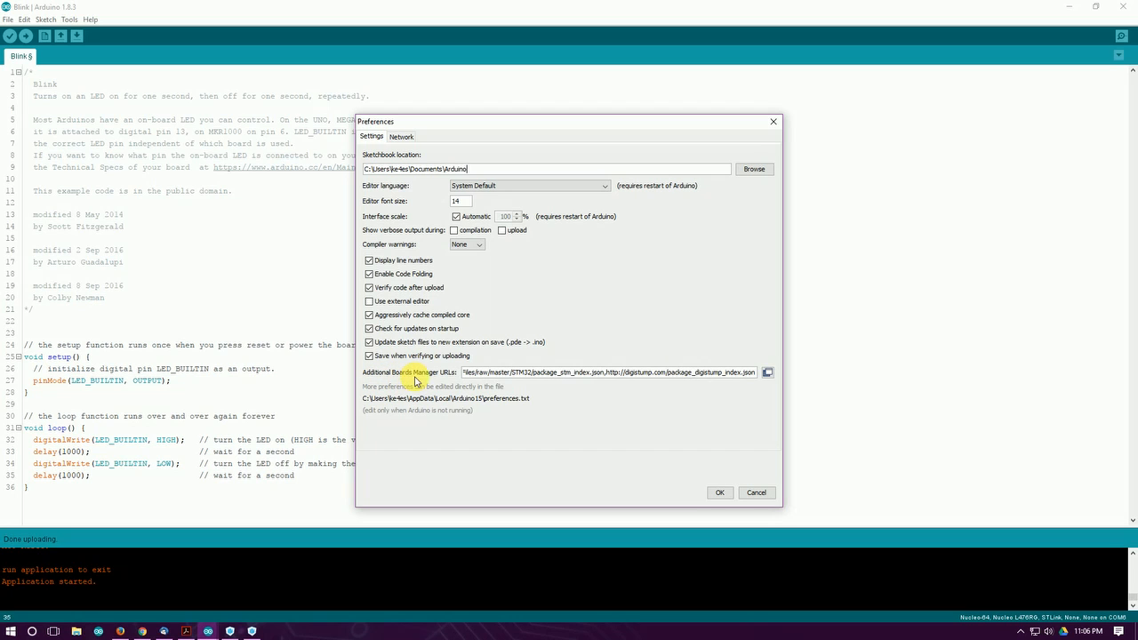
left_click(767, 372)
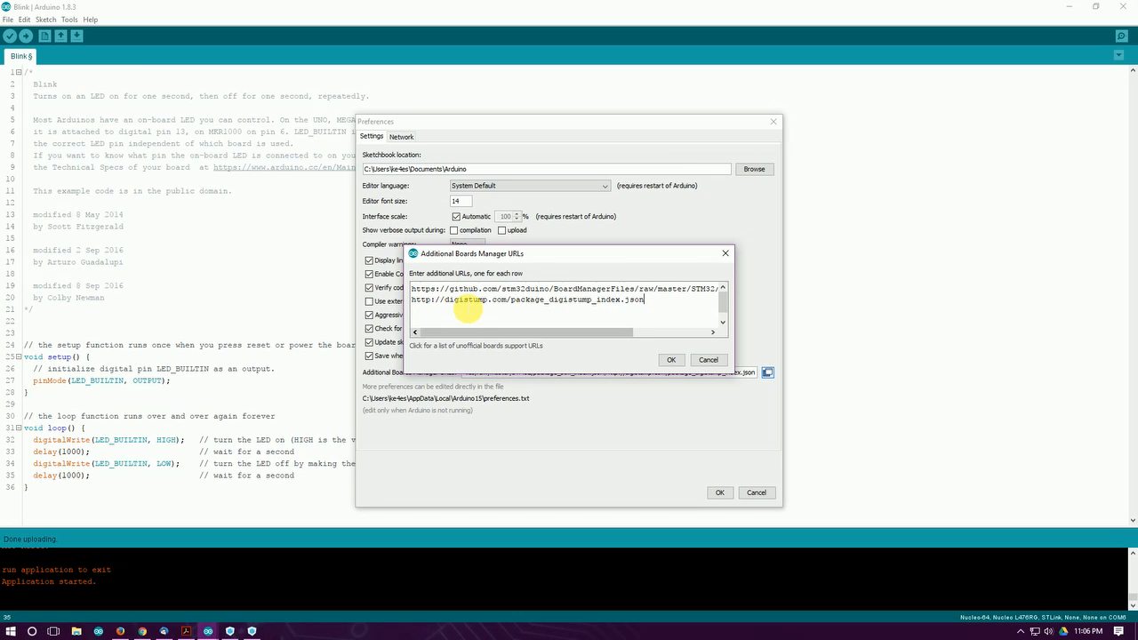
left_click_drag(471, 332, 498, 332)
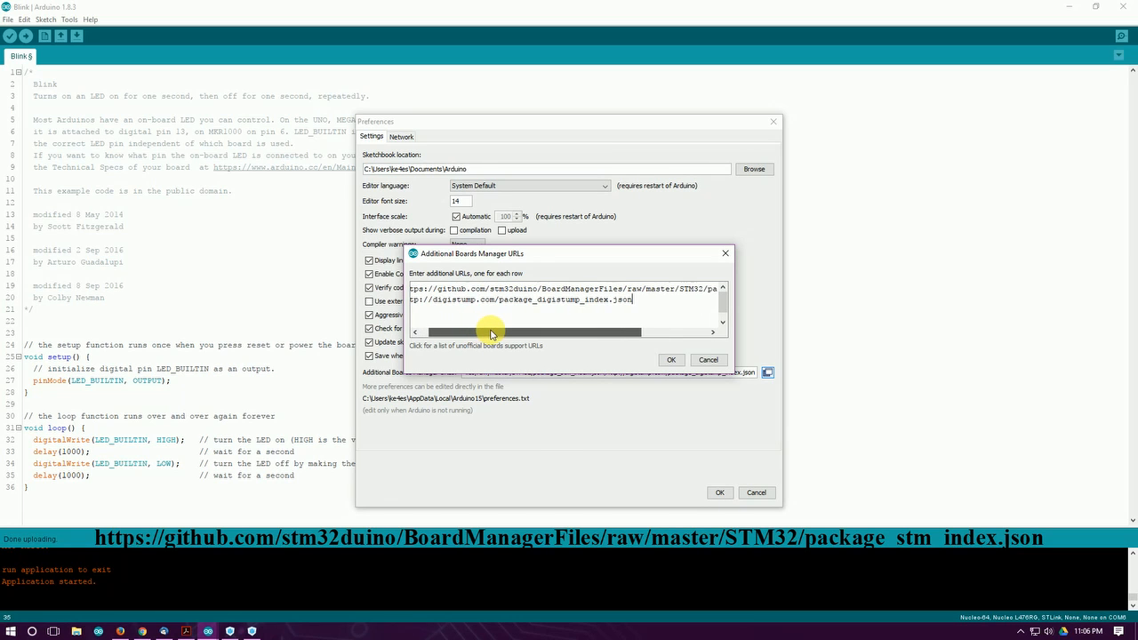
left_click_drag(489, 331, 518, 331)
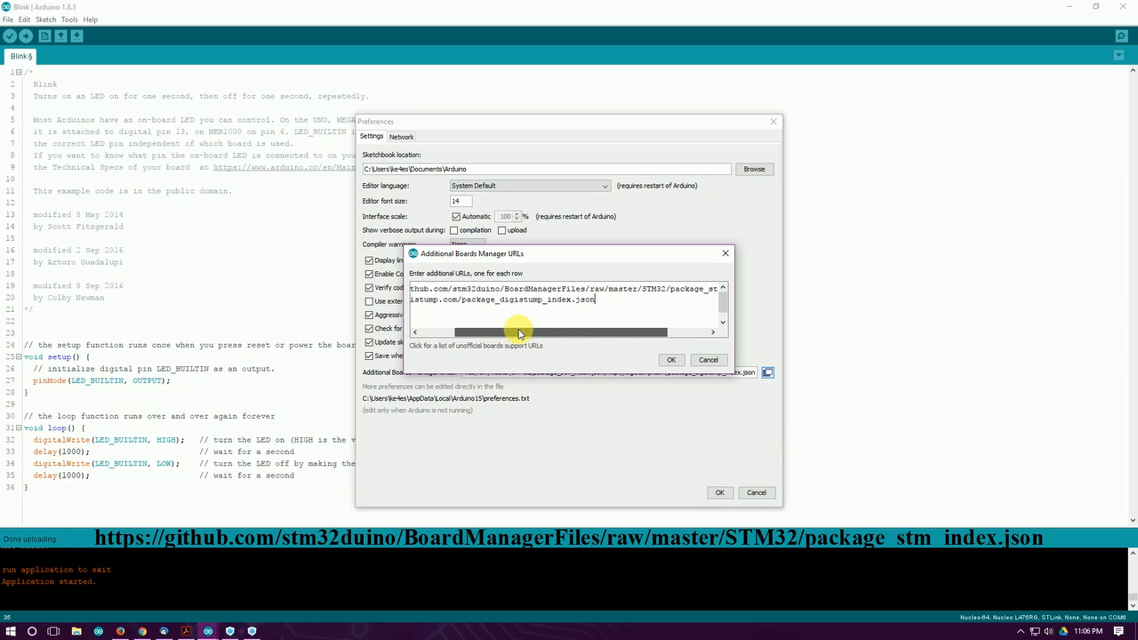
left_click_drag(520, 332, 549, 332)
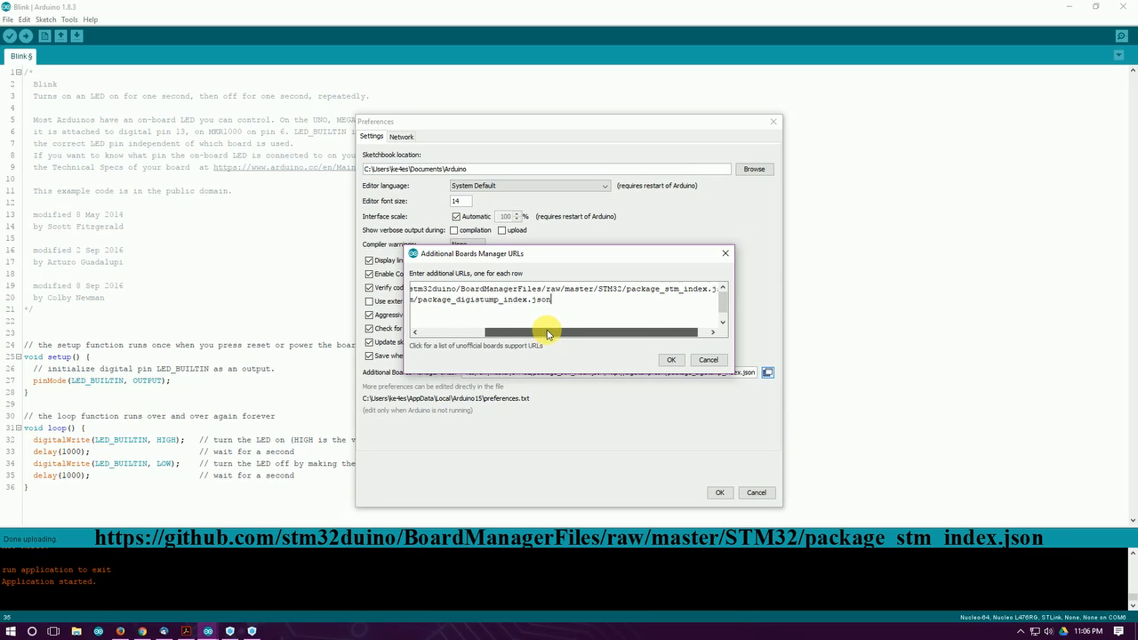
left_click_drag(547, 332, 533, 331)
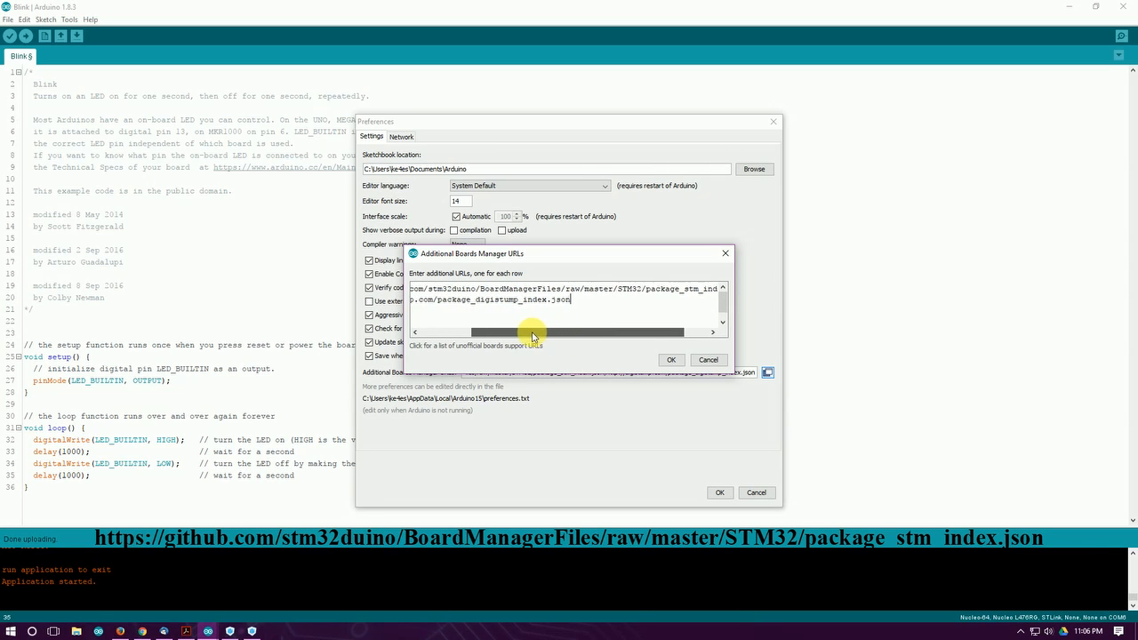
left_click_drag(534, 332, 480, 332)
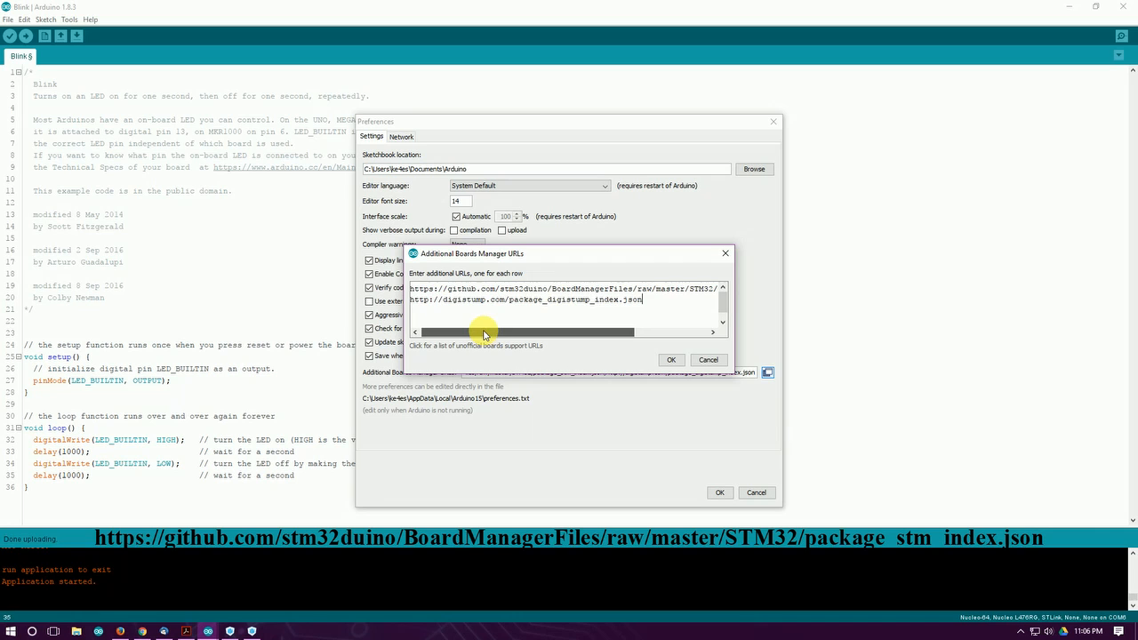
left_click_drag(484, 331, 556, 332)
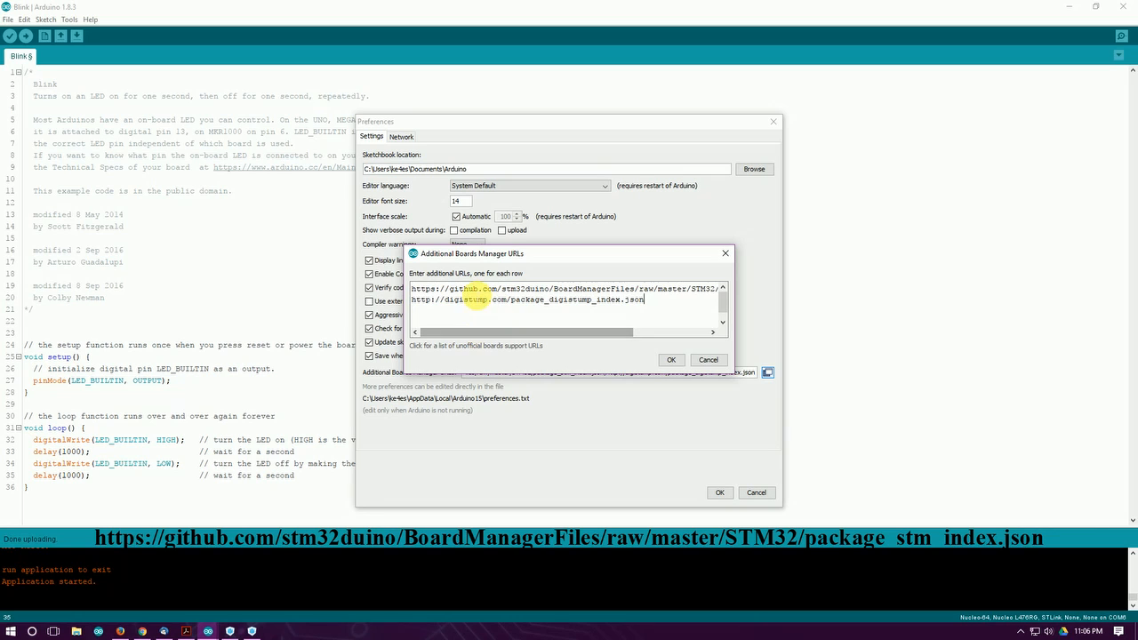
mouse_move(528, 299)
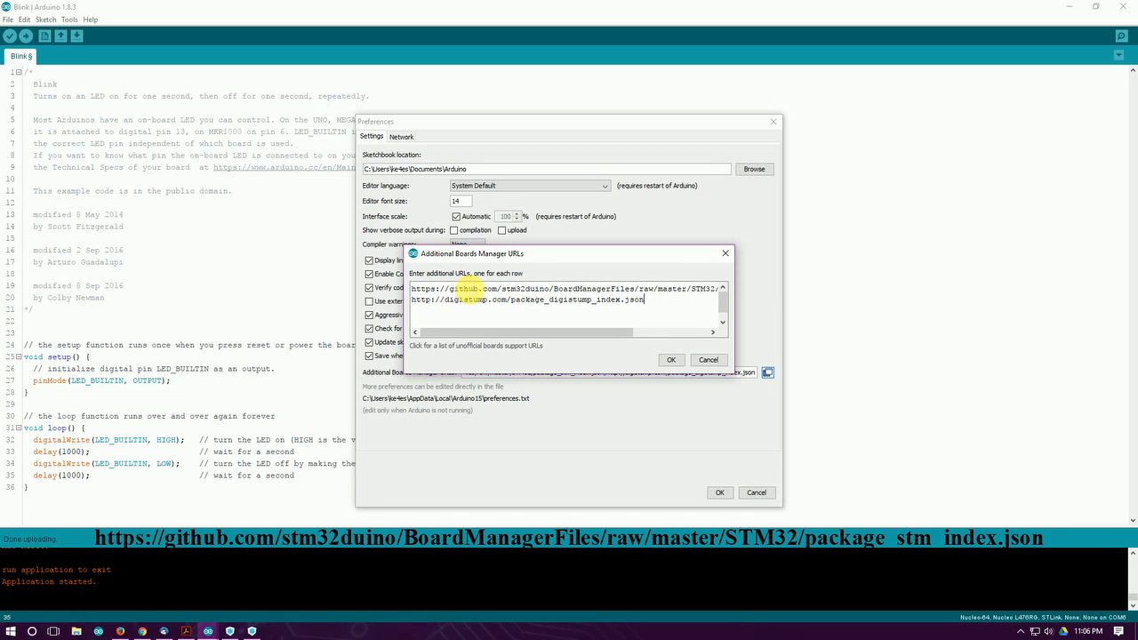
left_click(672, 359)
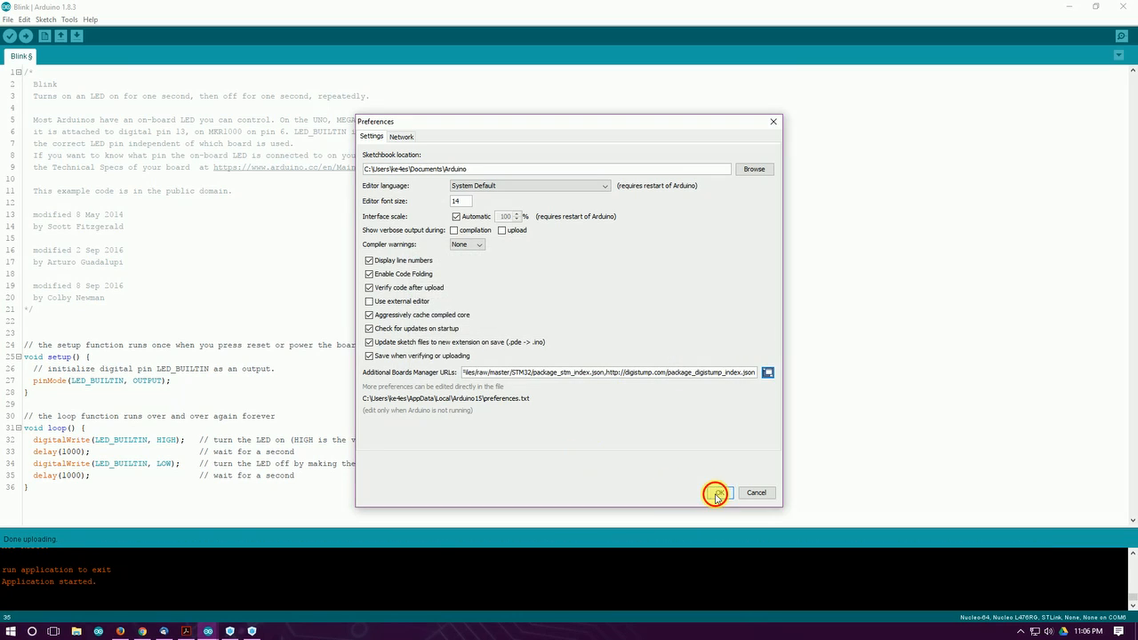
left_click(69, 20)
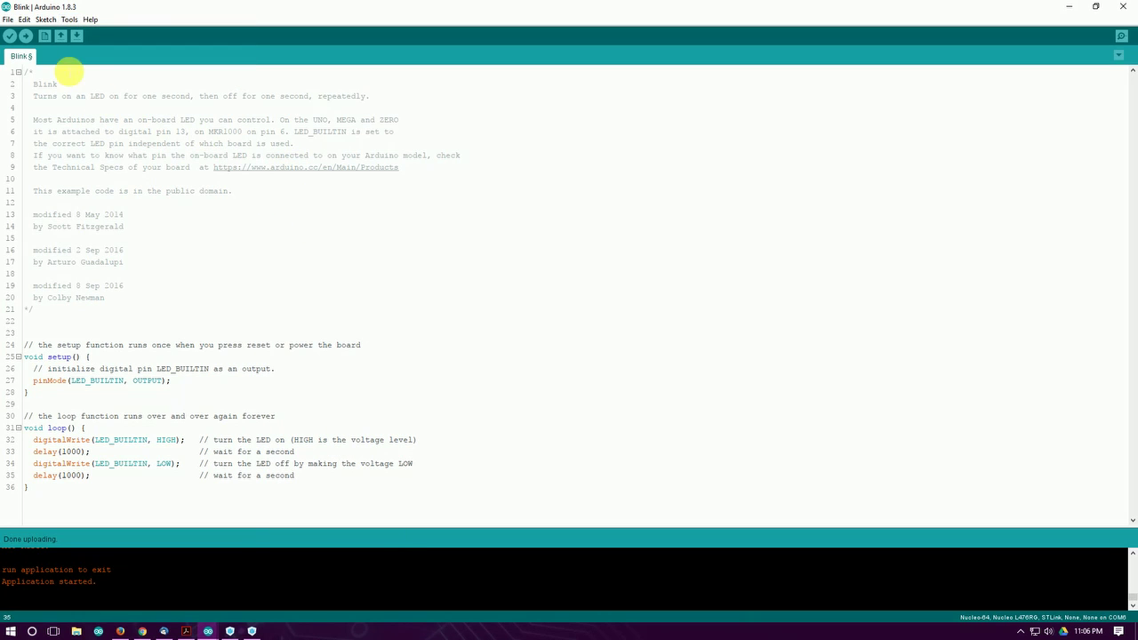
Open the Boards Manager from the Tools > Board menu
left_click(70, 19)
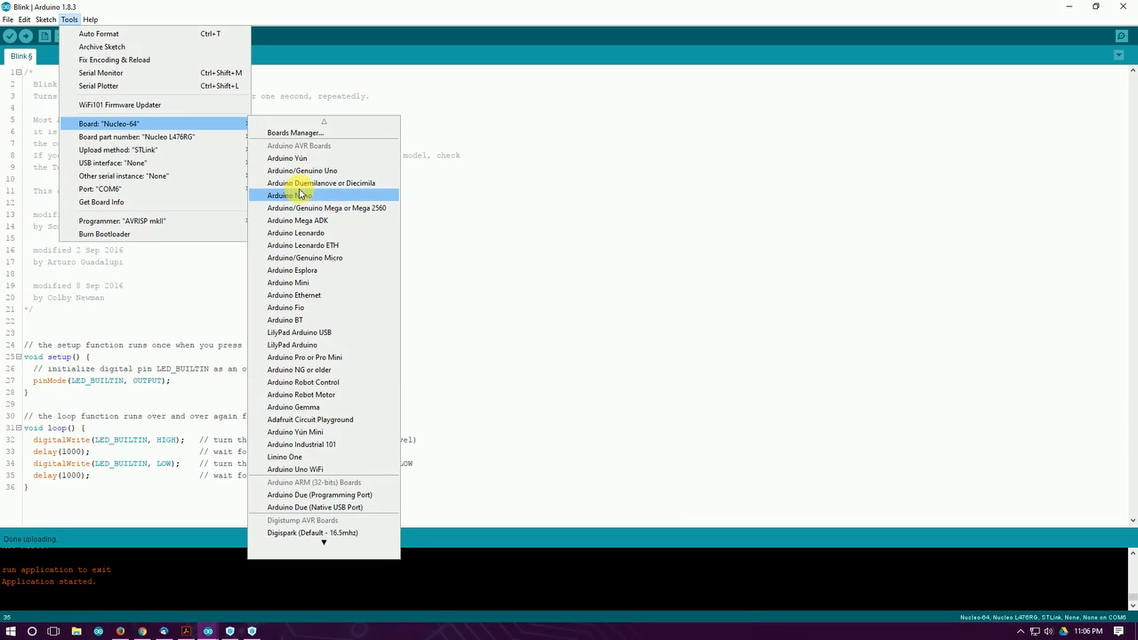
left_click(295, 132)
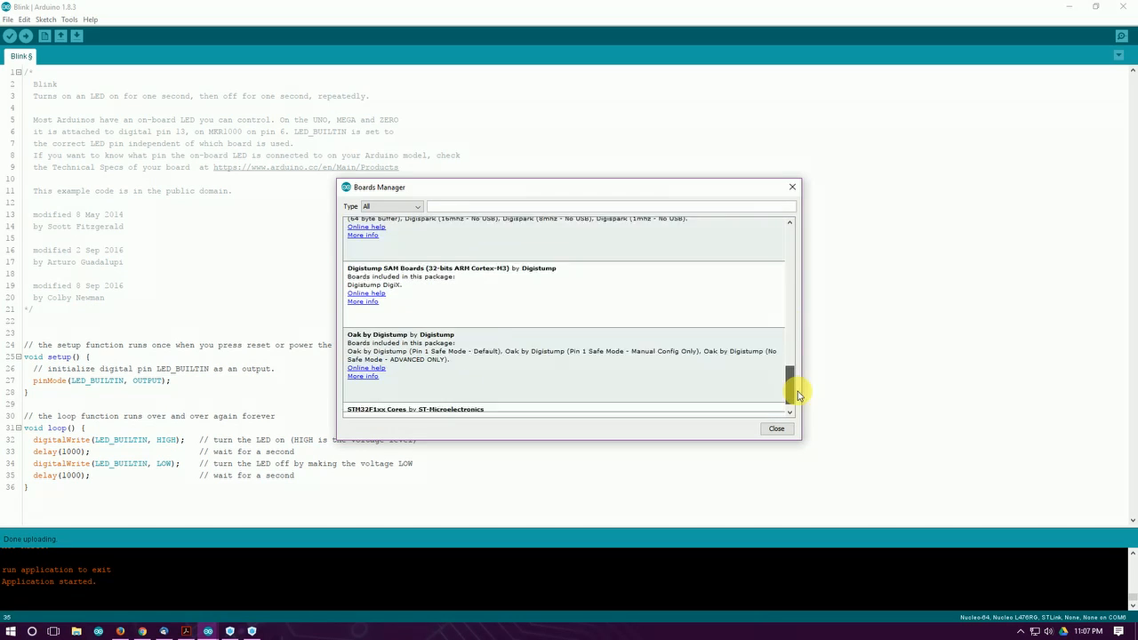
Scroll the Boards Manager to STM32 Cores by ST-Microelectronics, version 2017.7.13
scroll("down", 3)
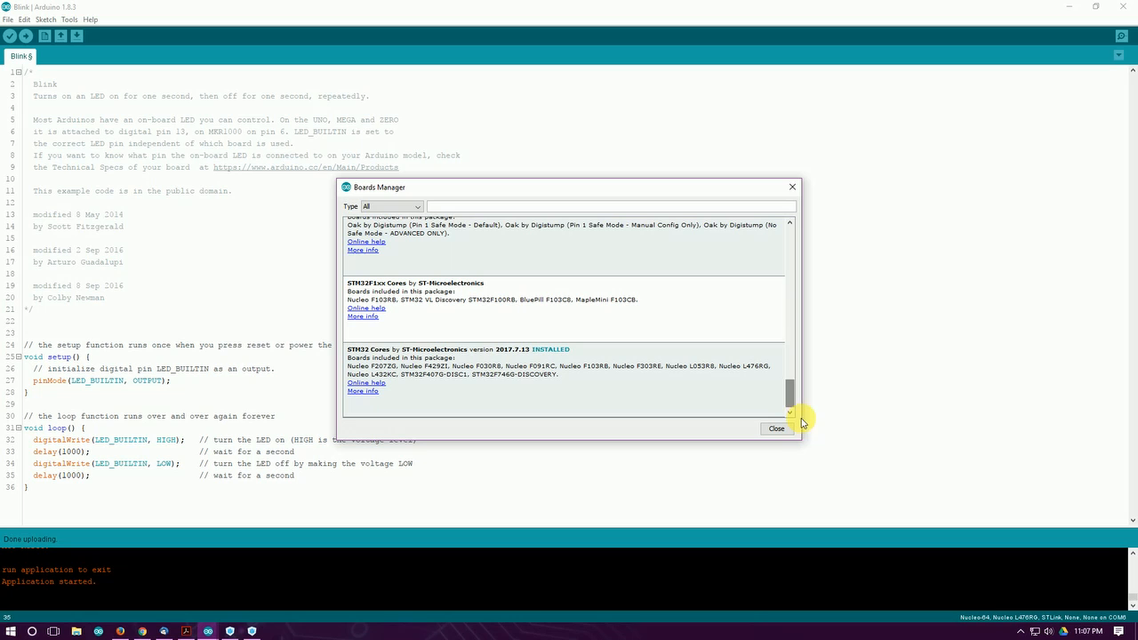
mouse_move(519, 326)
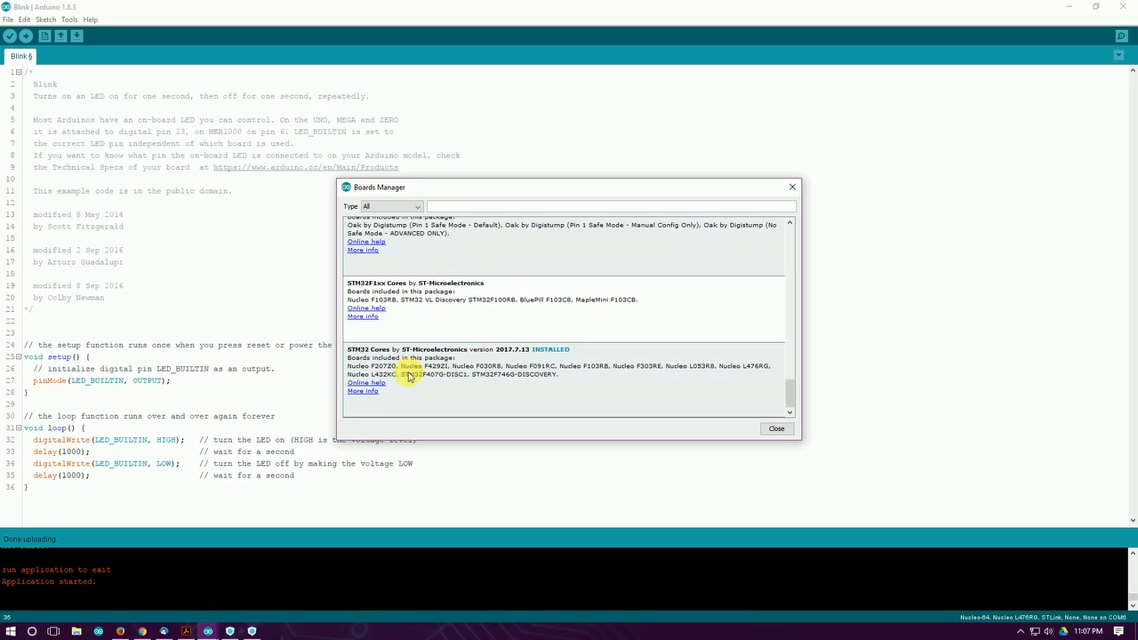
mouse_move(523, 394)
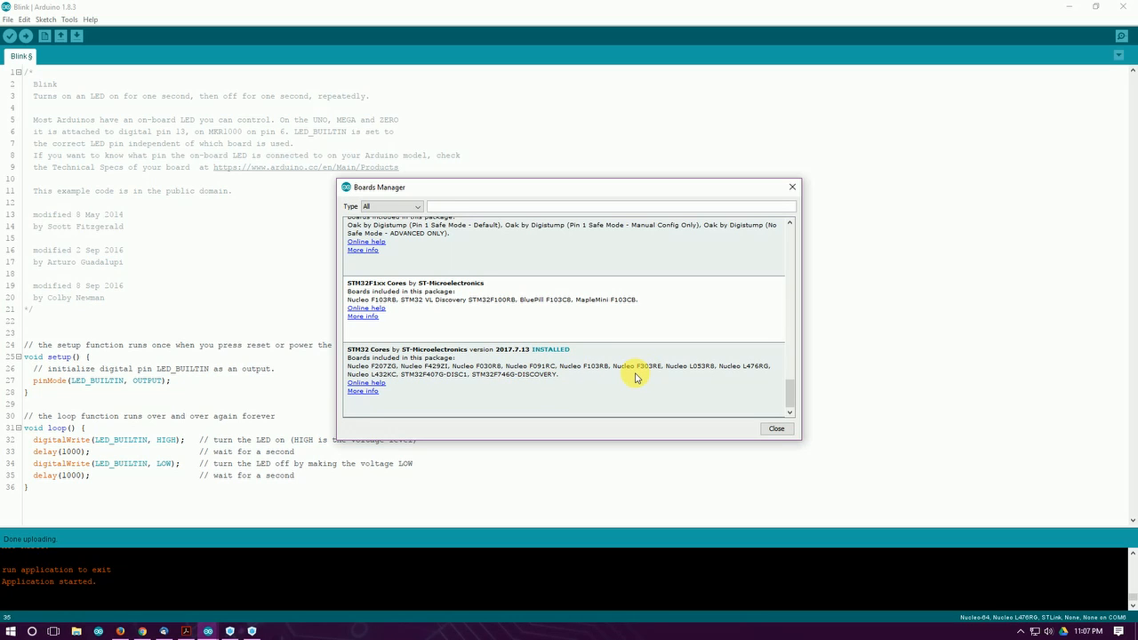
mouse_move(304, 256)
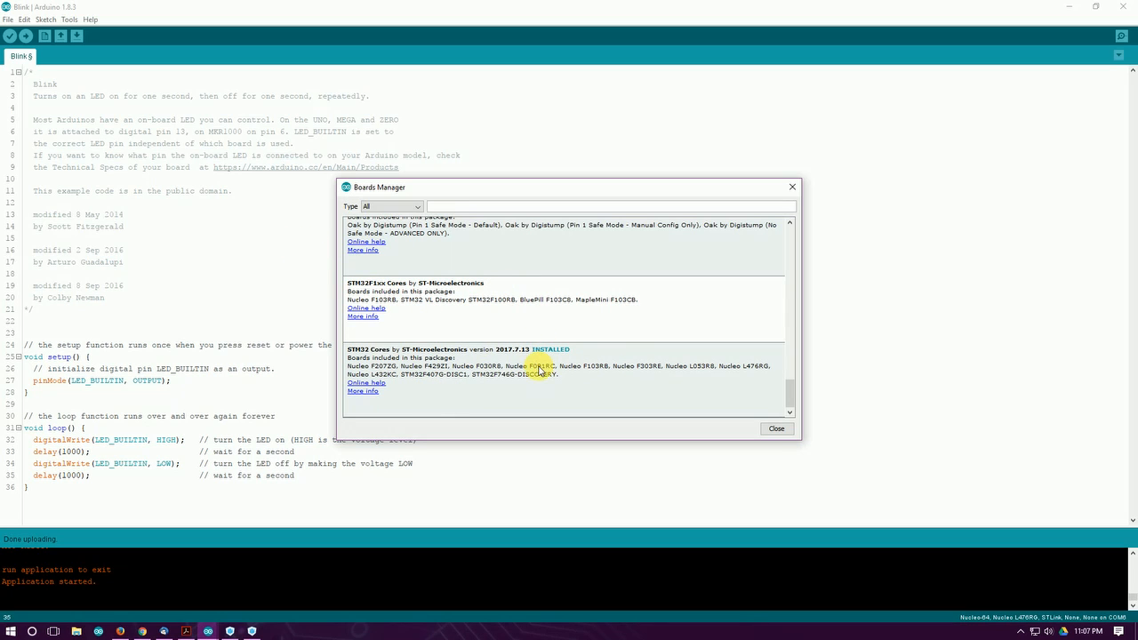
mouse_move(741, 381)
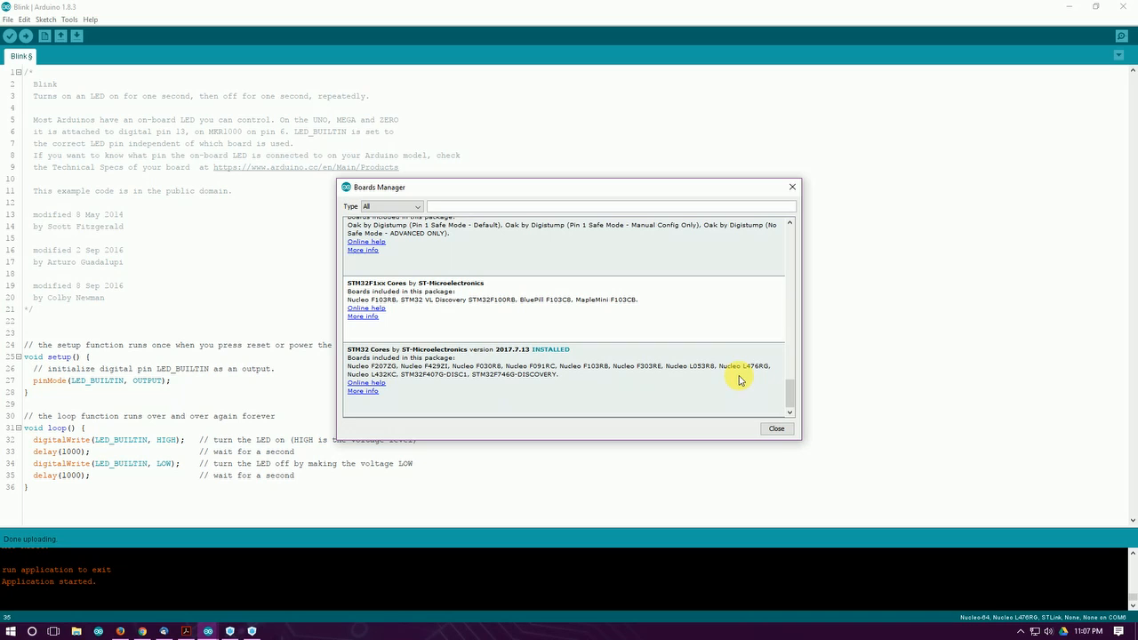
mouse_move(754, 375)
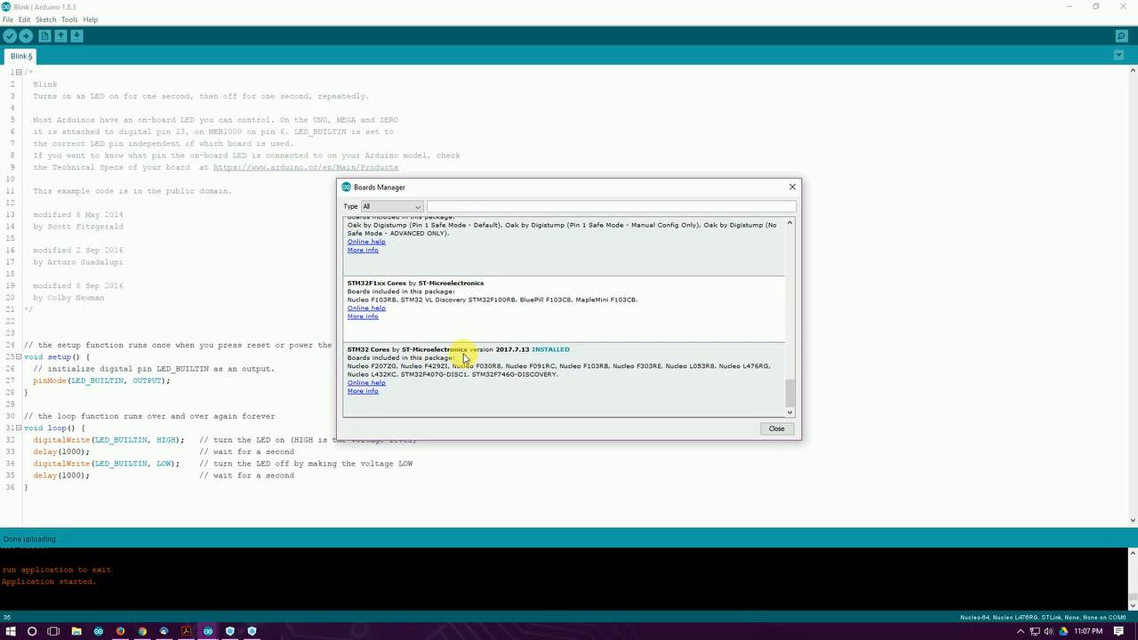
mouse_move(629, 393)
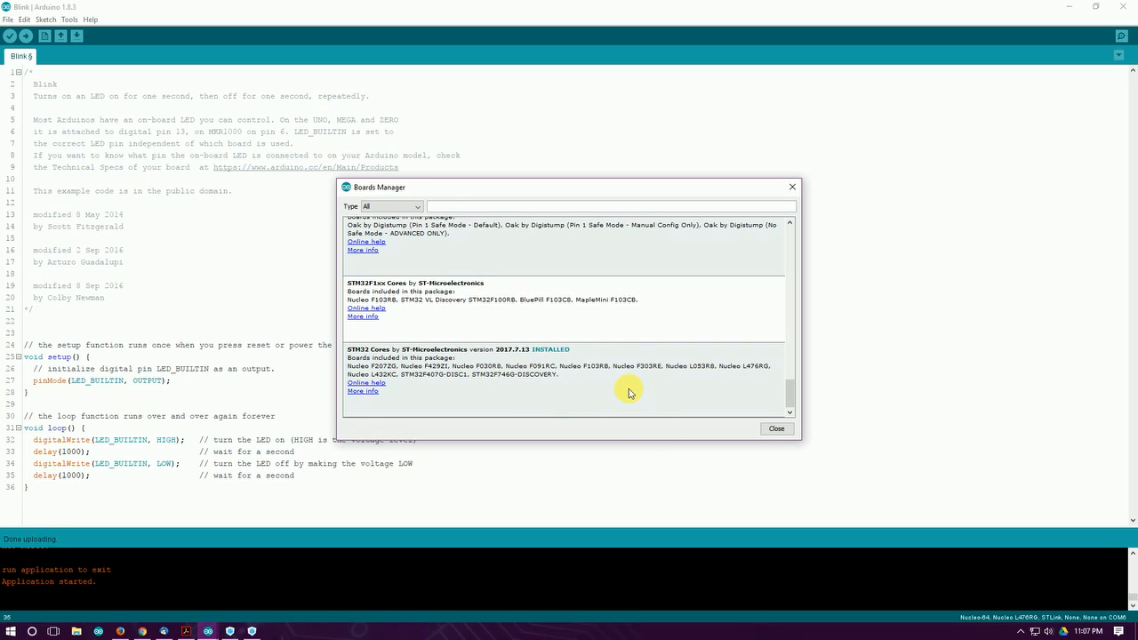
mouse_move(601, 391)
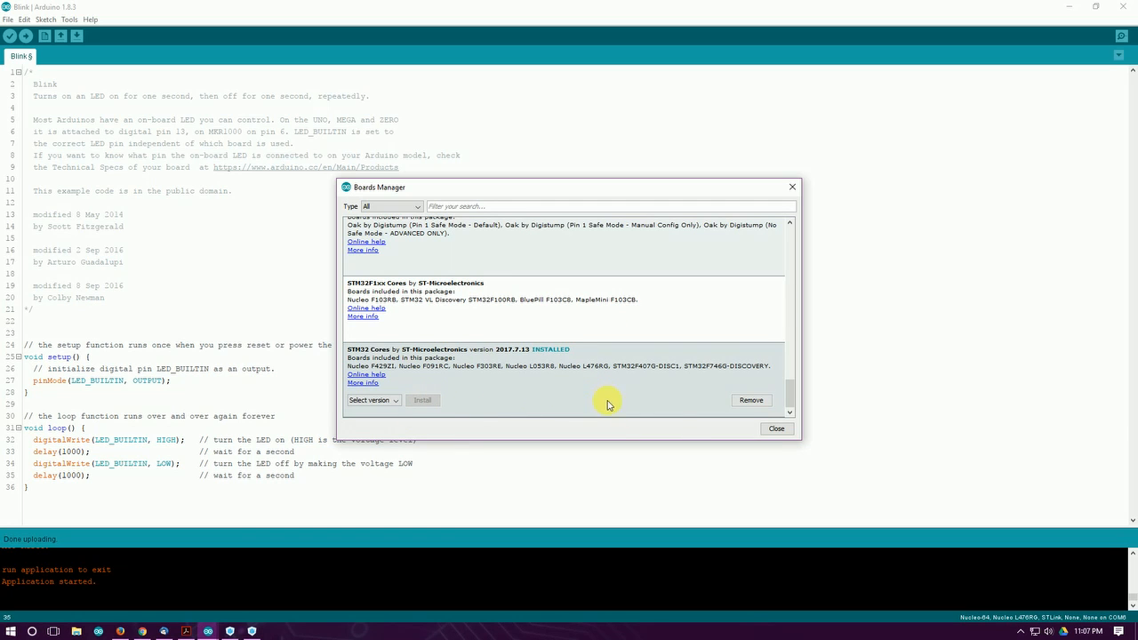
left_click(776, 429)
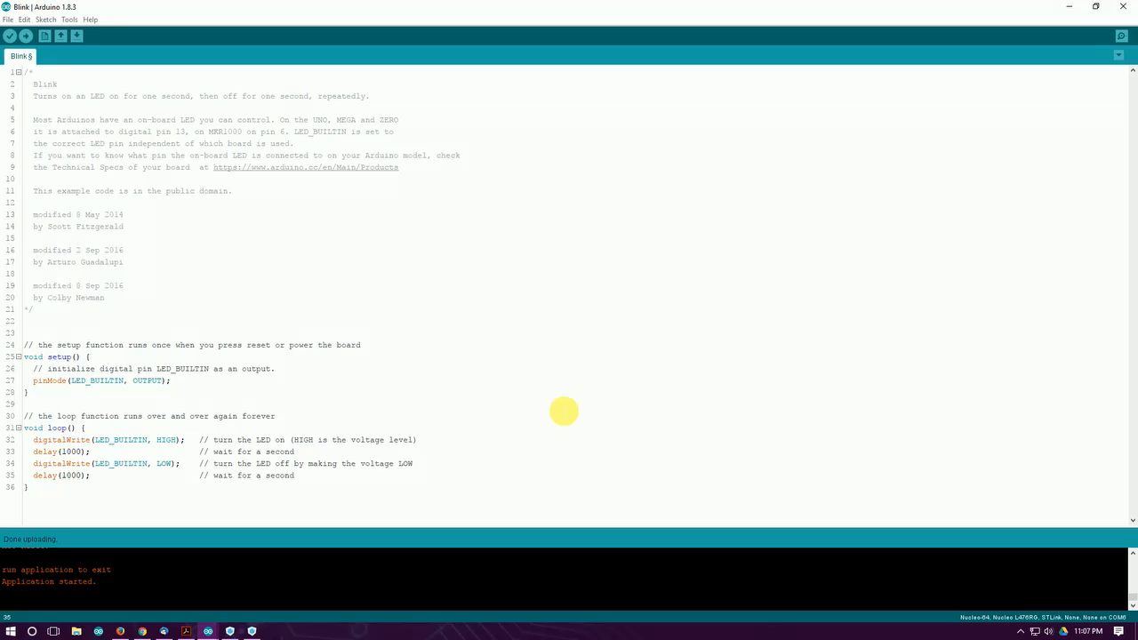
mouse_move(569, 378)
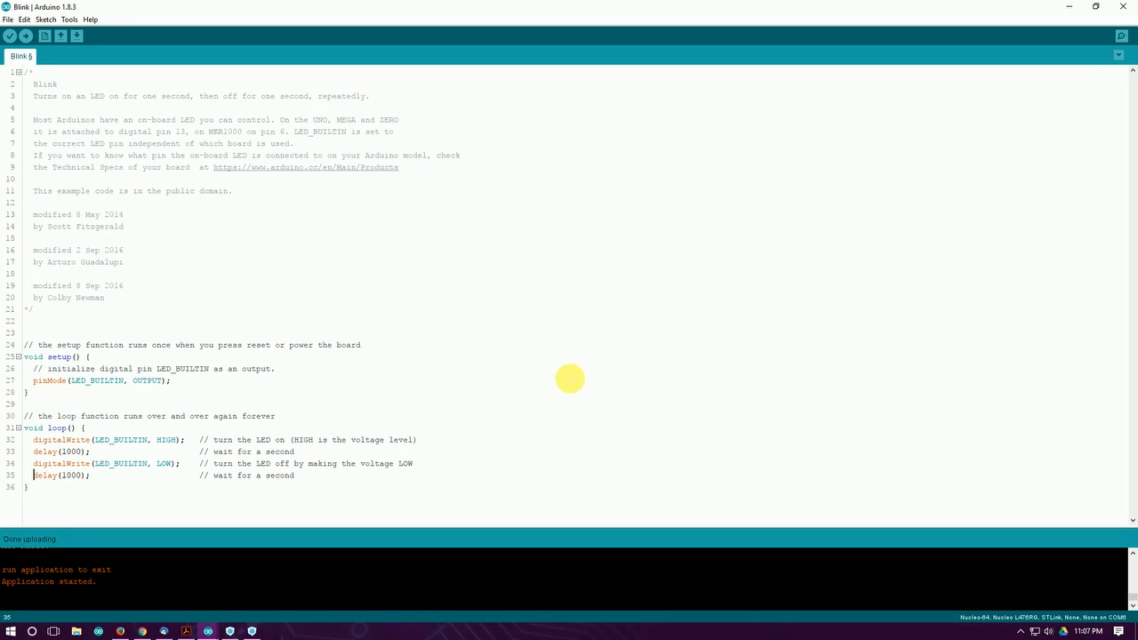
mouse_move(1017, 100)
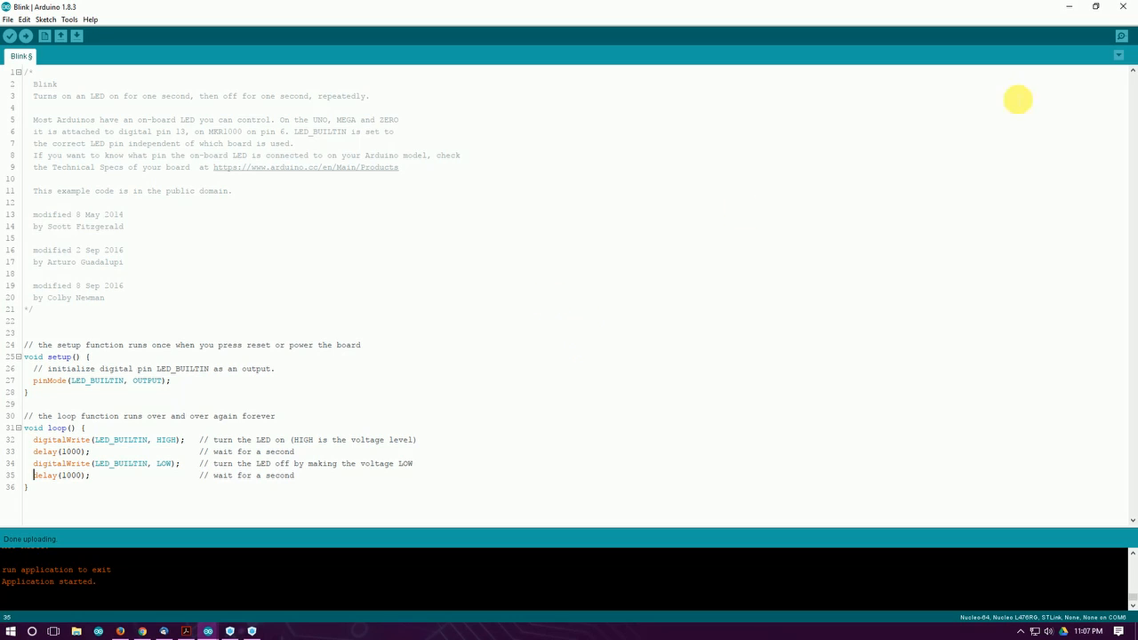
mouse_move(882, 228)
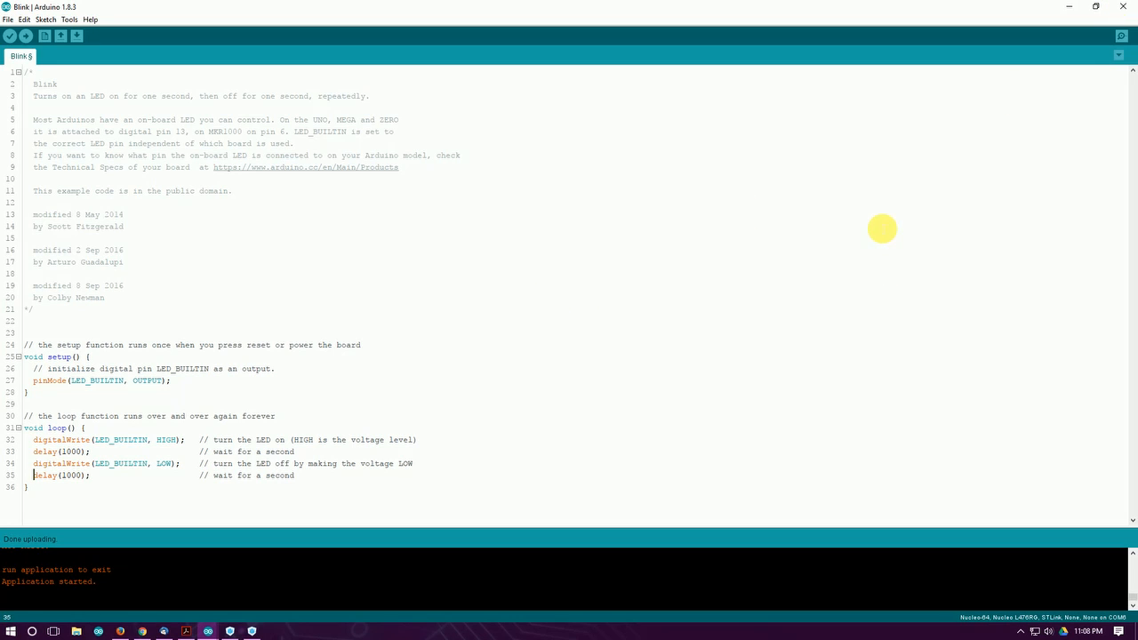
mouse_move(260, 498)
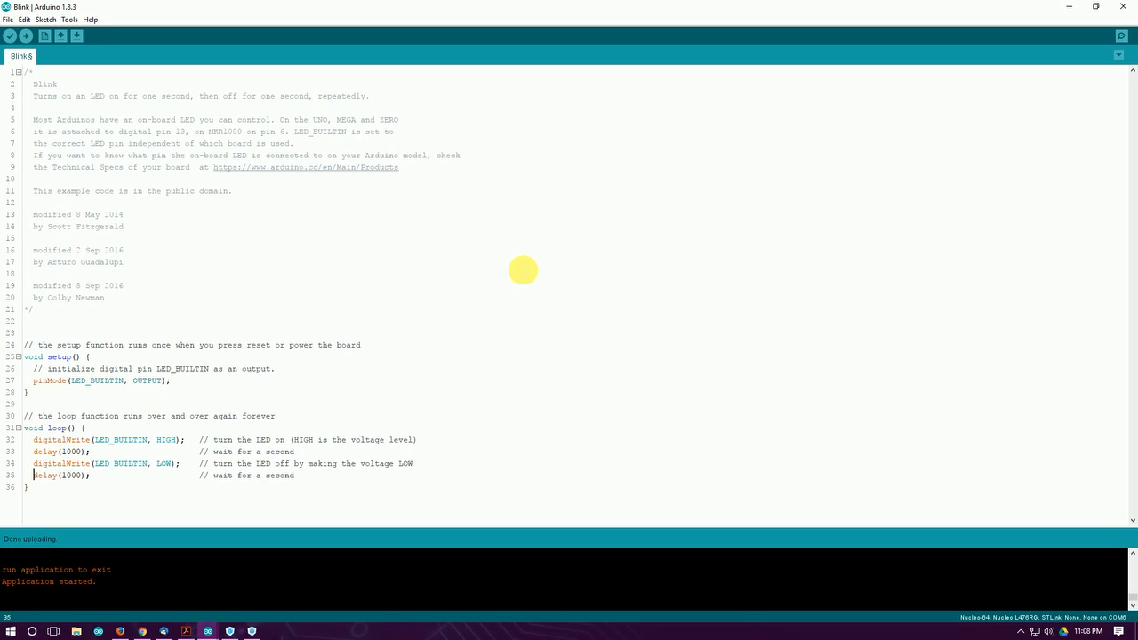
mouse_move(532, 268)
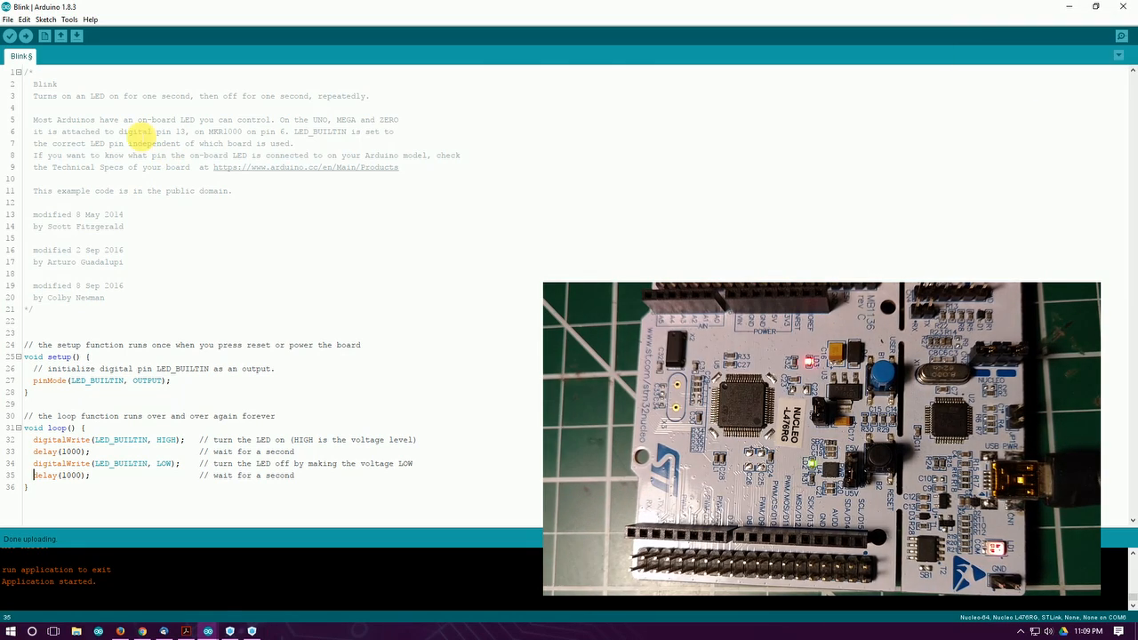
left_click(62, 15)
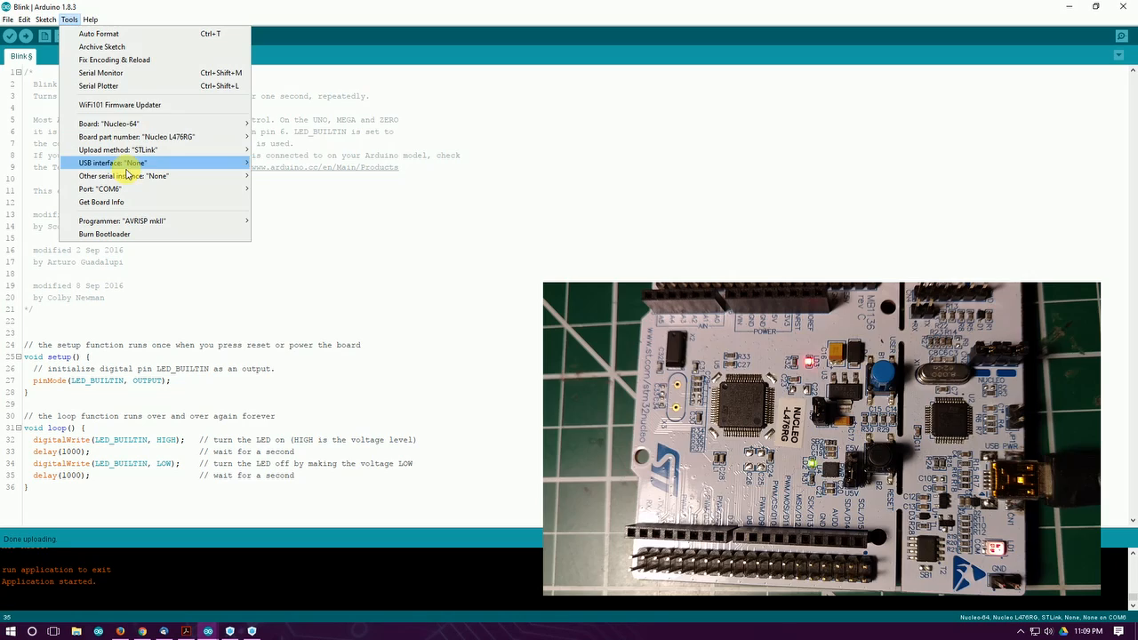
left_click(116, 124)
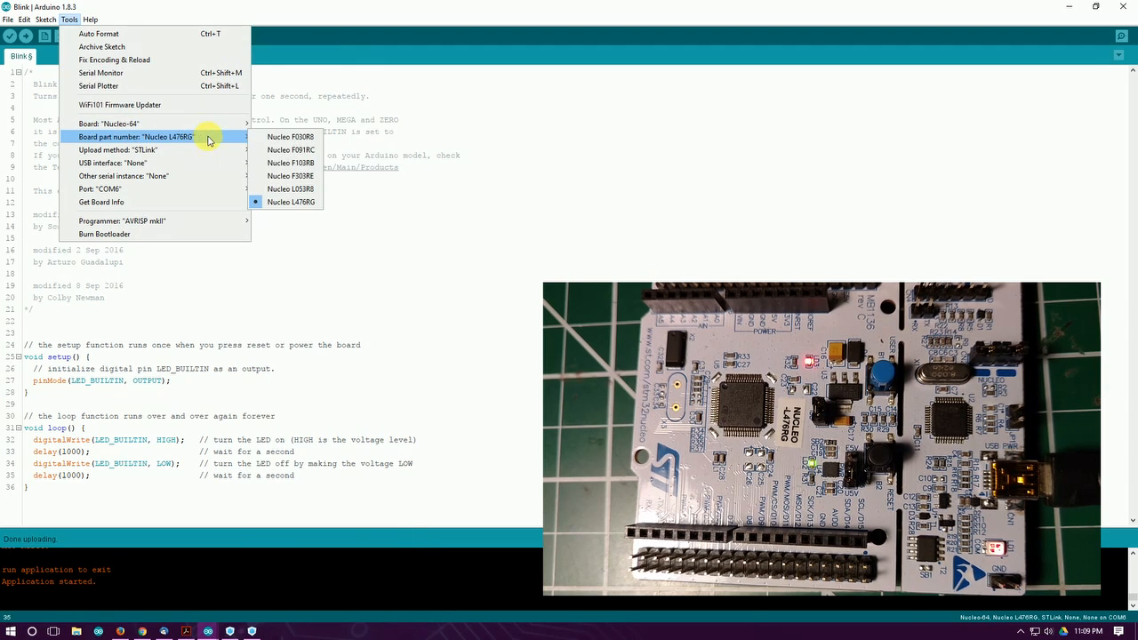
mouse_move(294, 206)
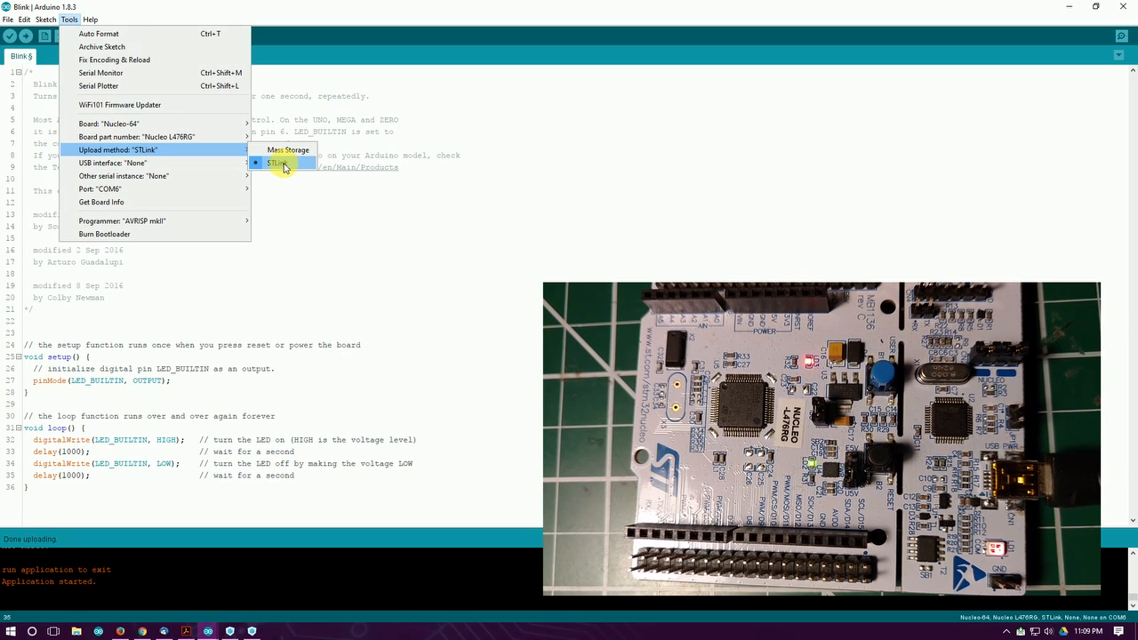
mouse_move(182, 169)
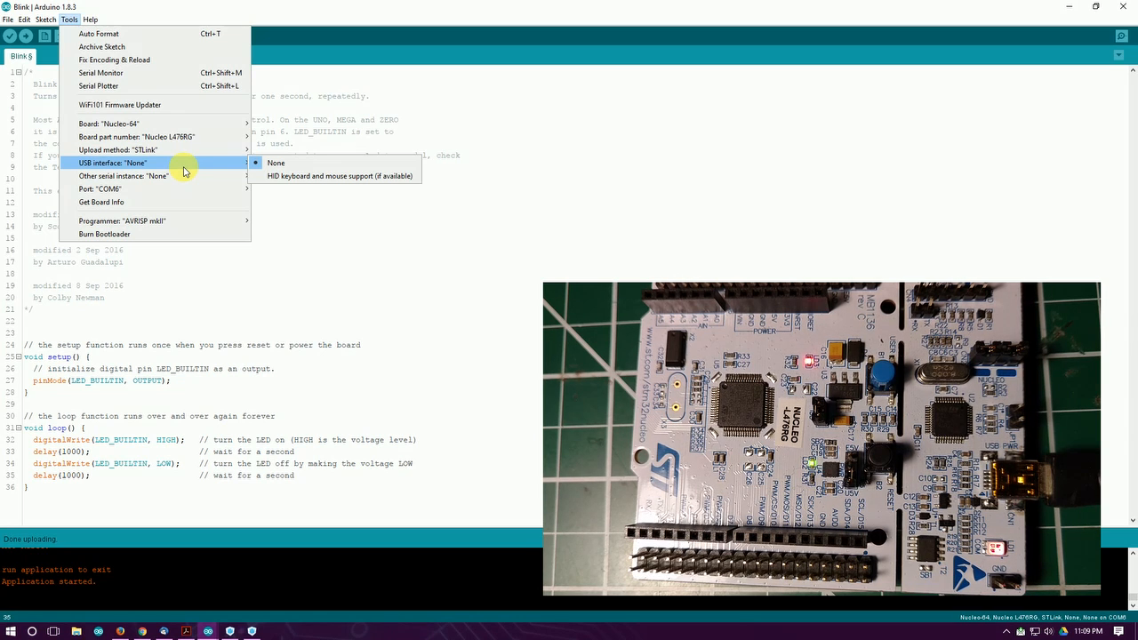
left_click(98, 188)
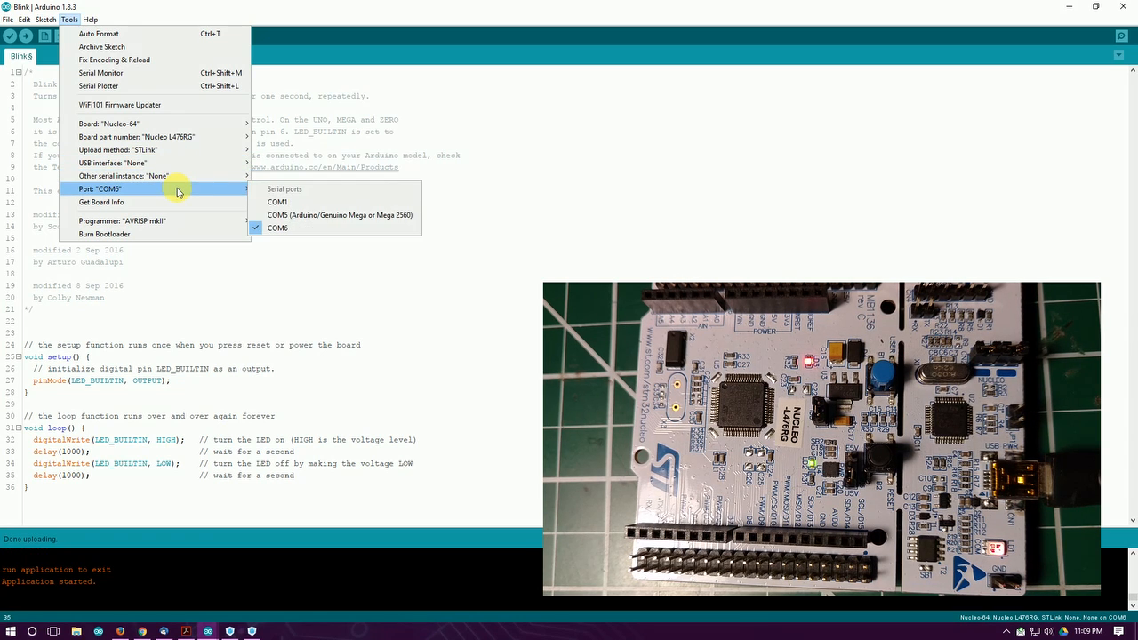
mouse_move(280, 218)
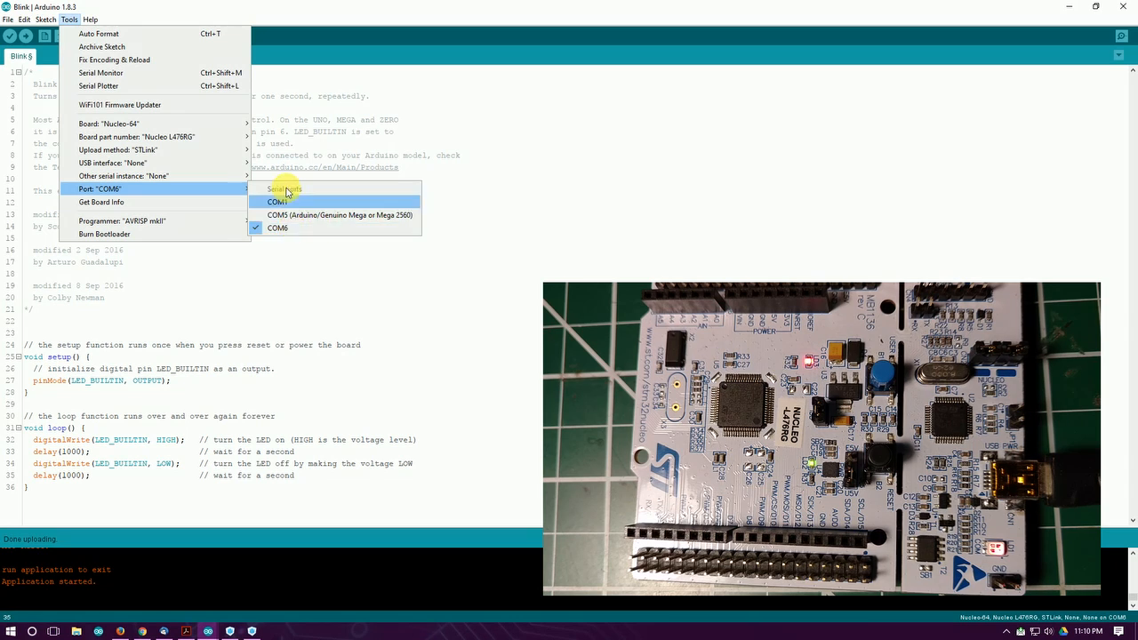
mouse_move(298, 228)
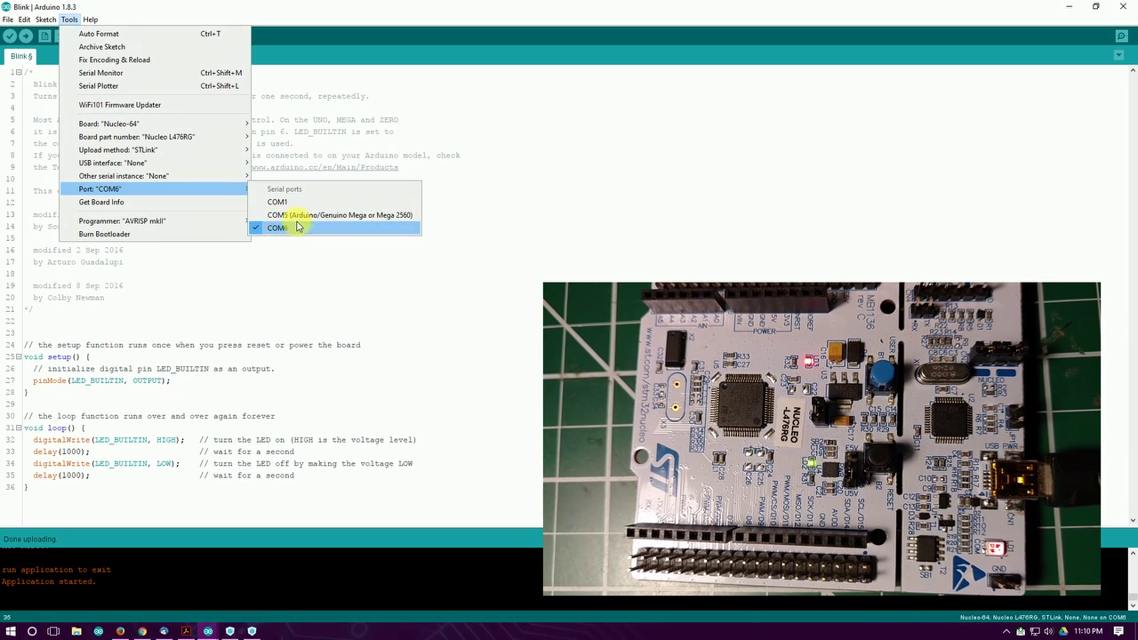
mouse_move(262, 195)
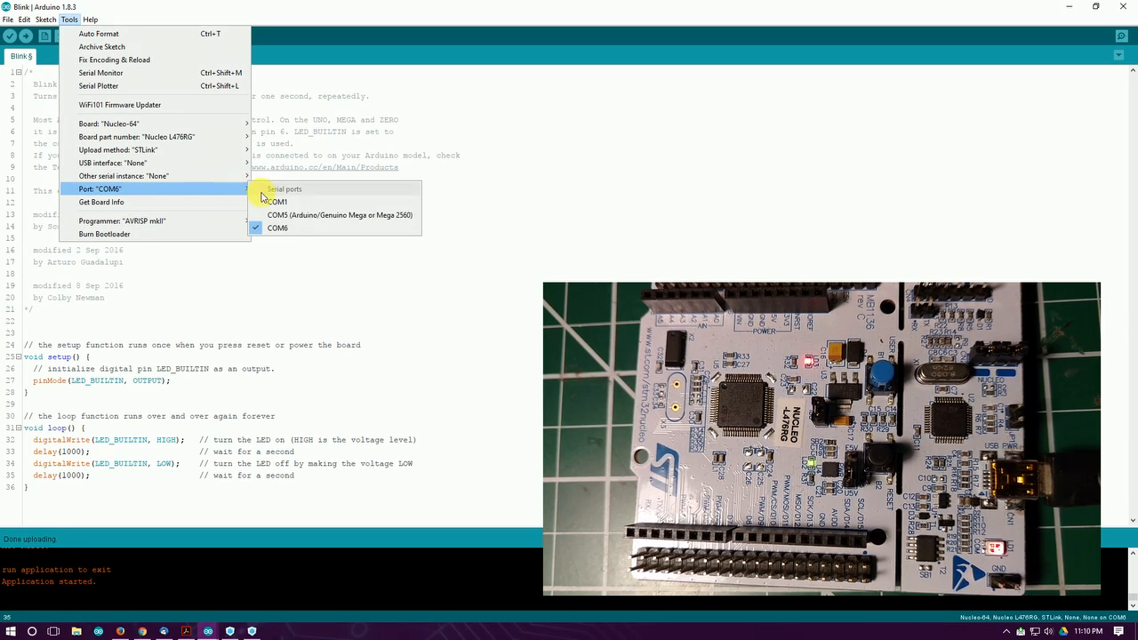
left_click(277, 228)
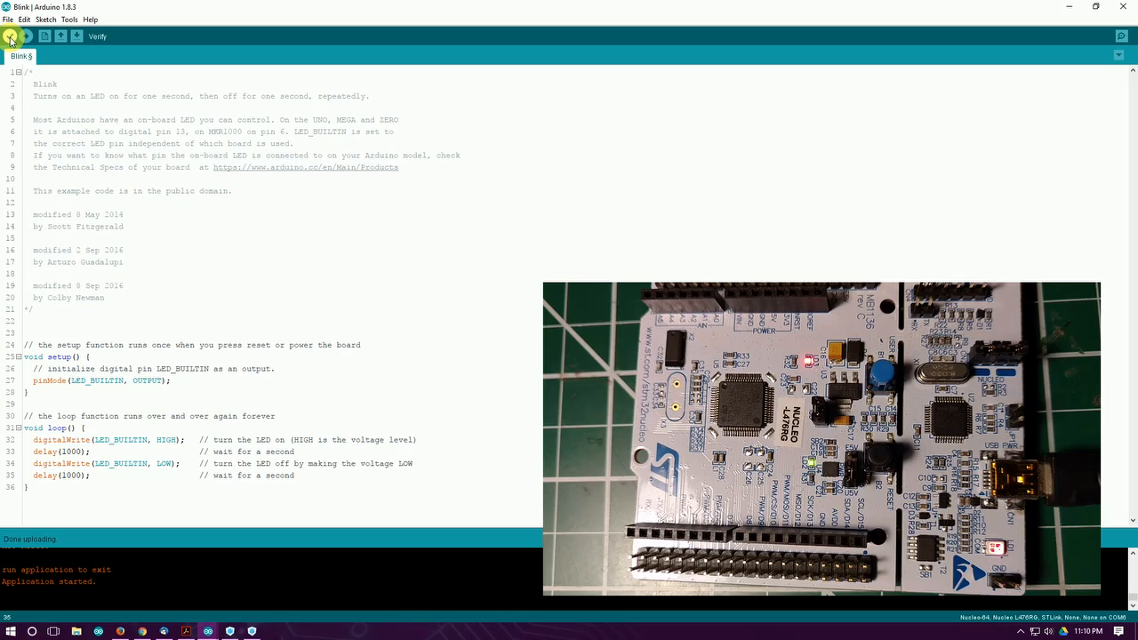
Verify the Blink sketch to see its program storage and memory usage
left_click(9, 37)
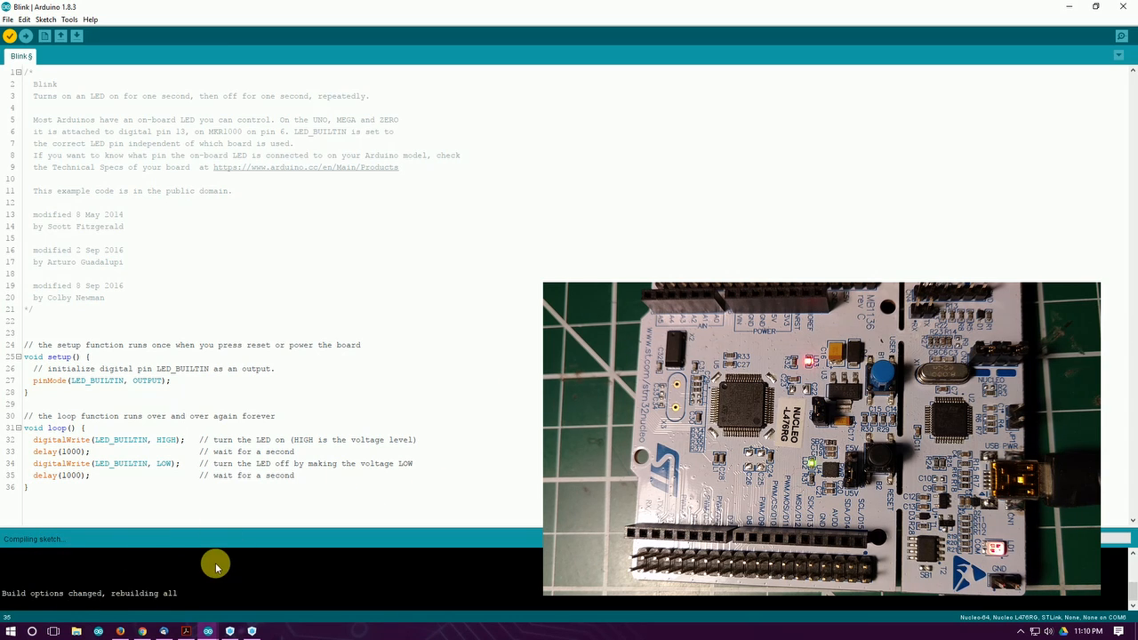
mouse_move(41, 599)
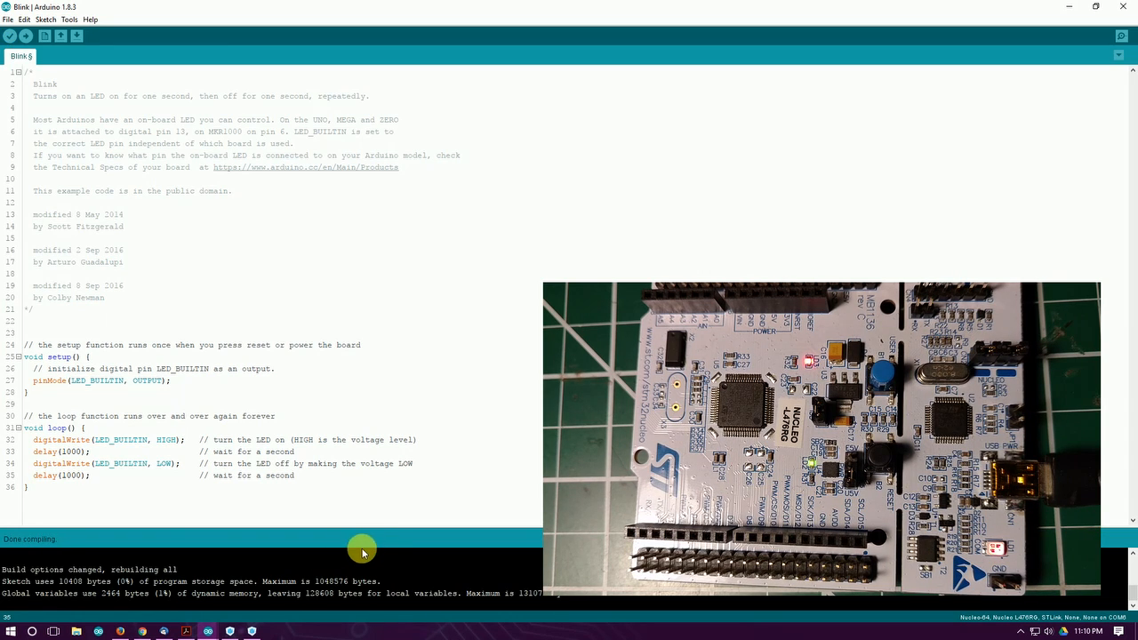
mouse_move(158, 602)
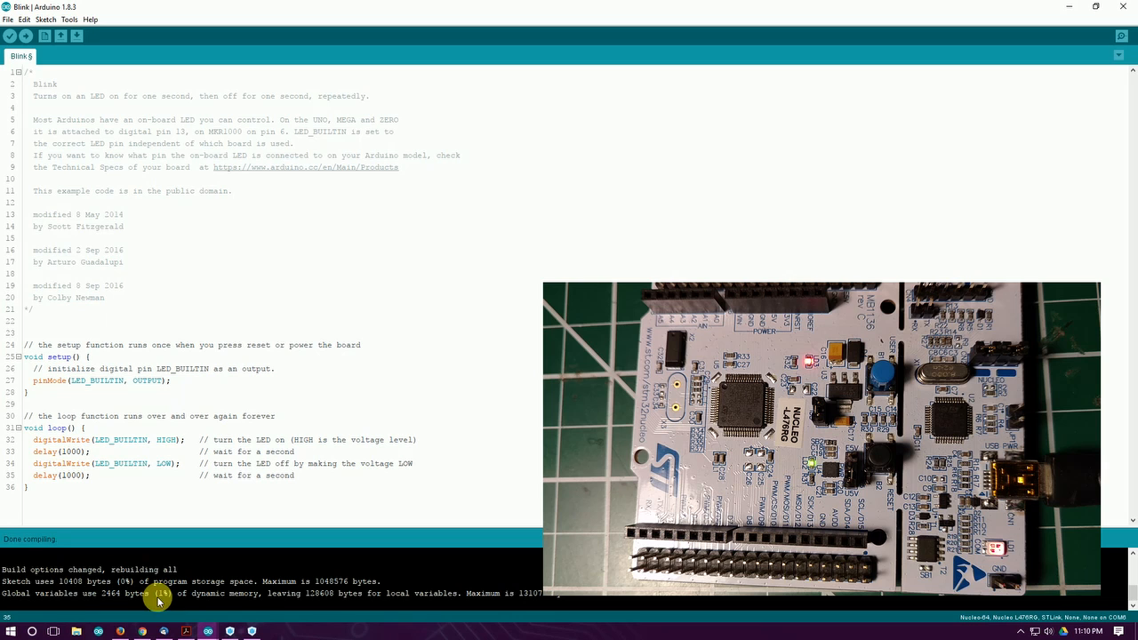
mouse_move(343, 604)
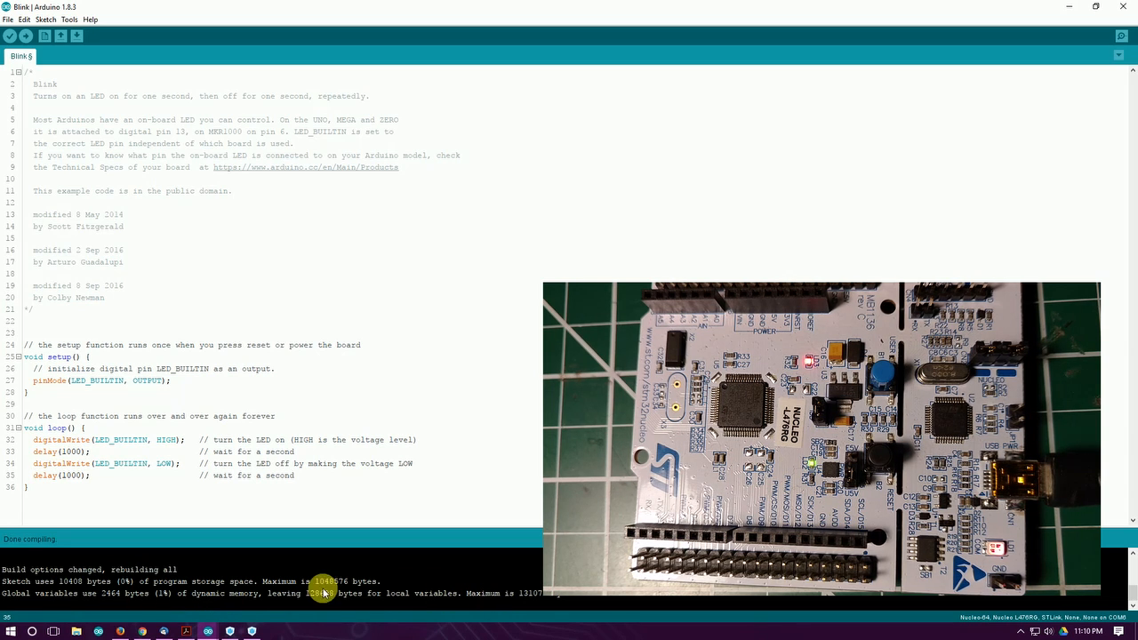
mouse_move(200, 593)
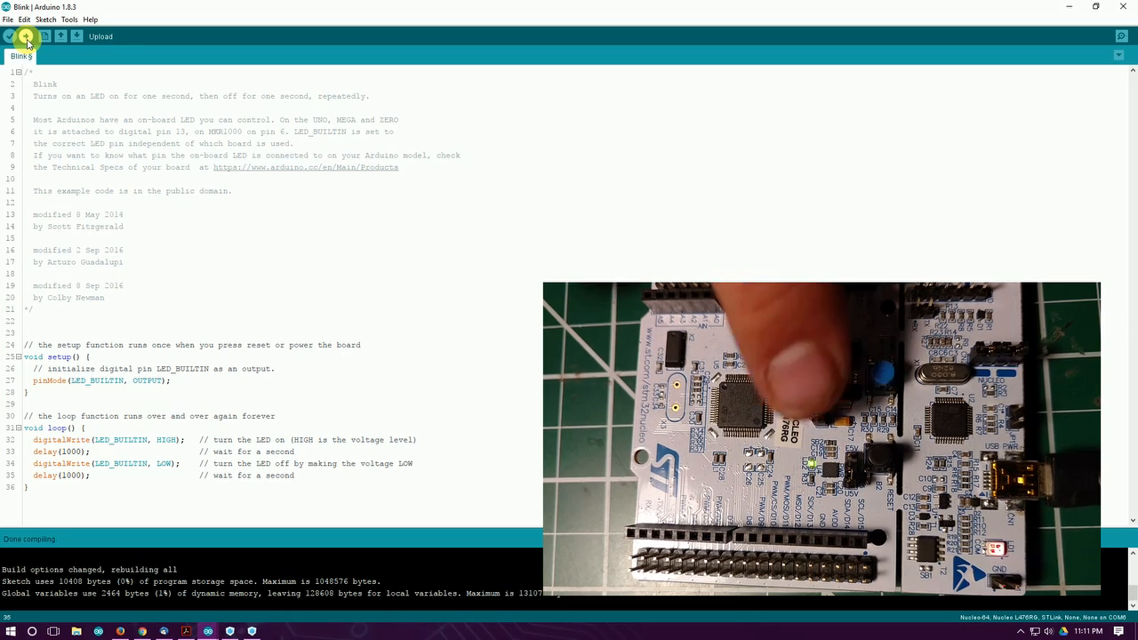
Flash the compiled Blink sketch to the Nucleo L476RG board via STLink
left_click(28, 35)
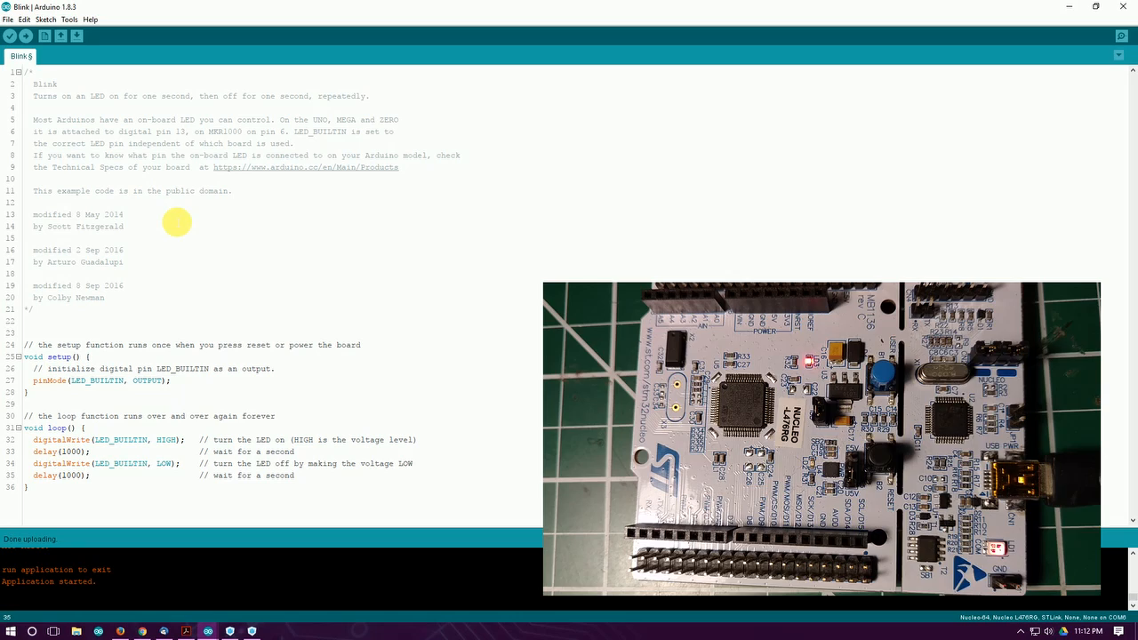
mouse_move(173, 225)
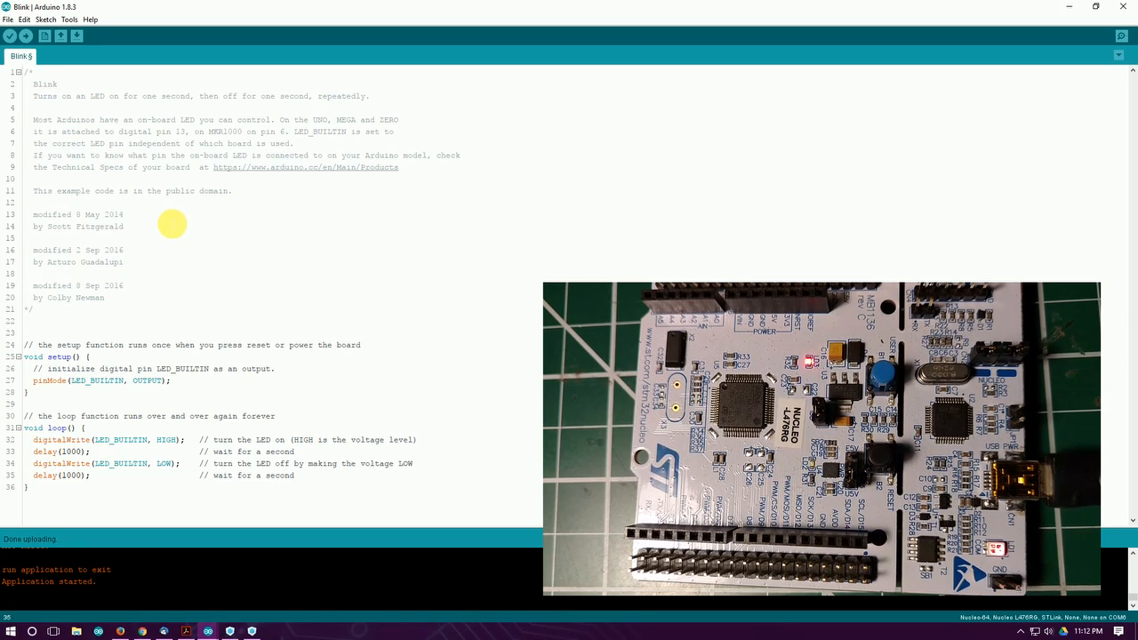